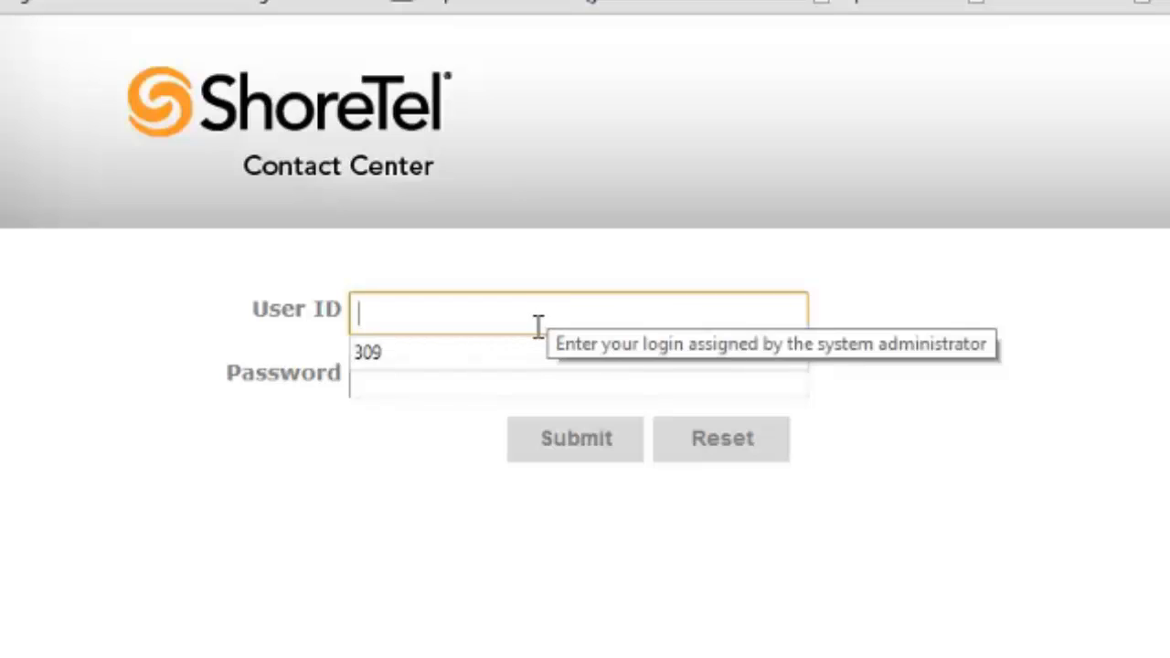
# Step: Sign in as user 309 with its password and submit the login
pyautogui.click(578, 377)
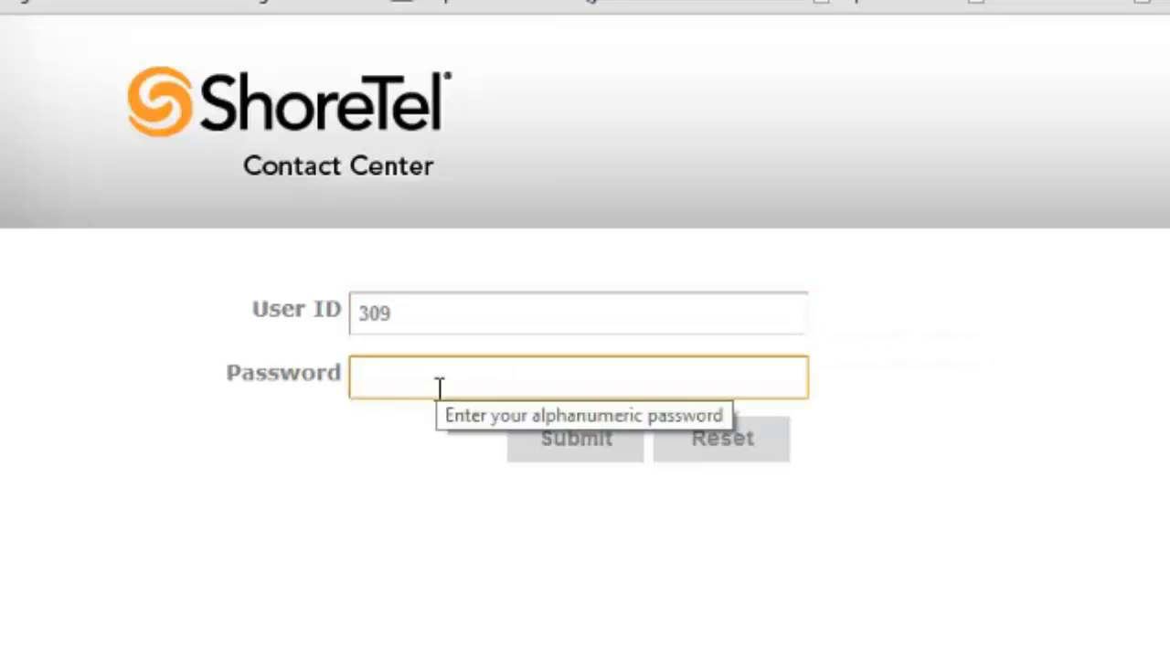
pyautogui.write('***')
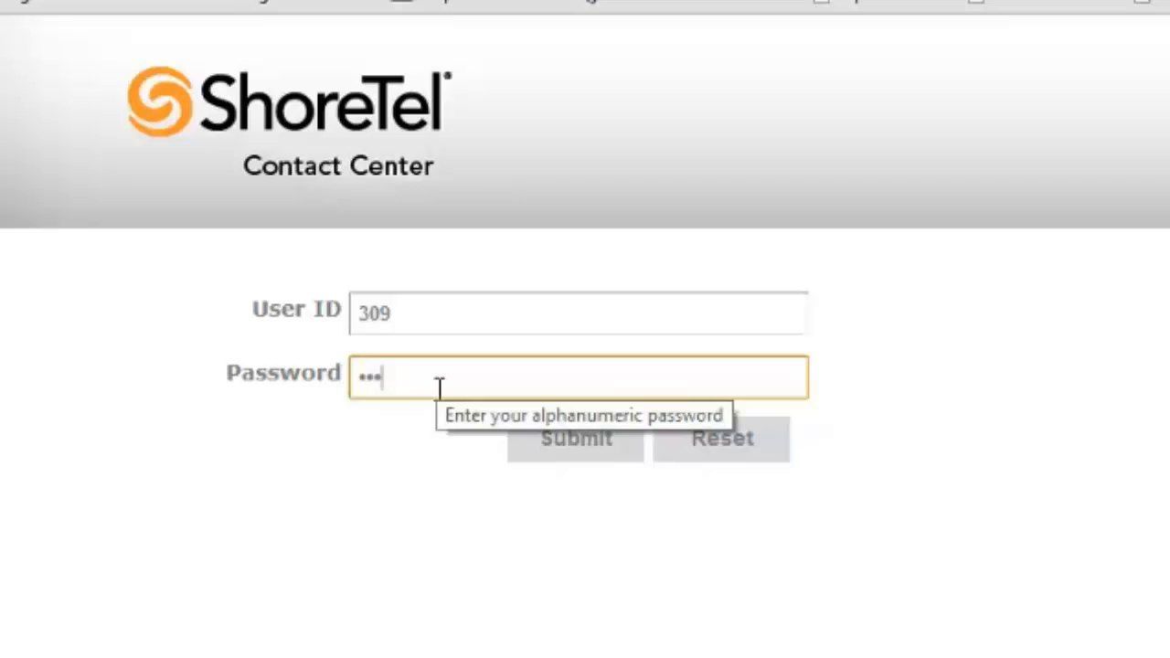
pyautogui.click(574, 439)
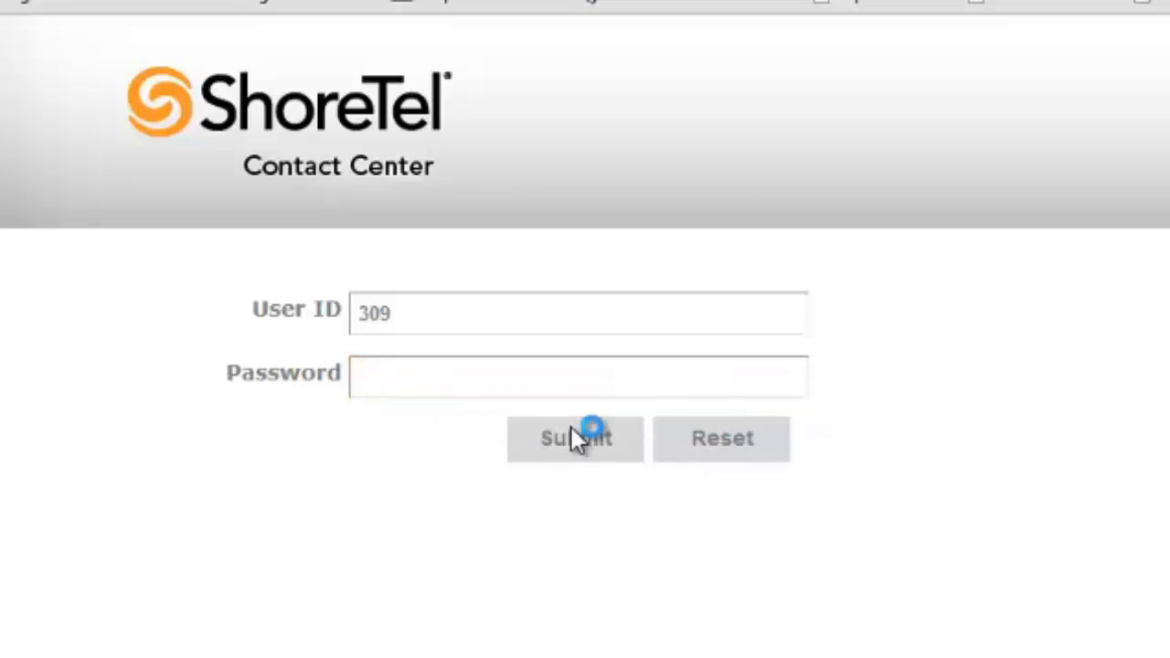
pyautogui.click(573, 438)
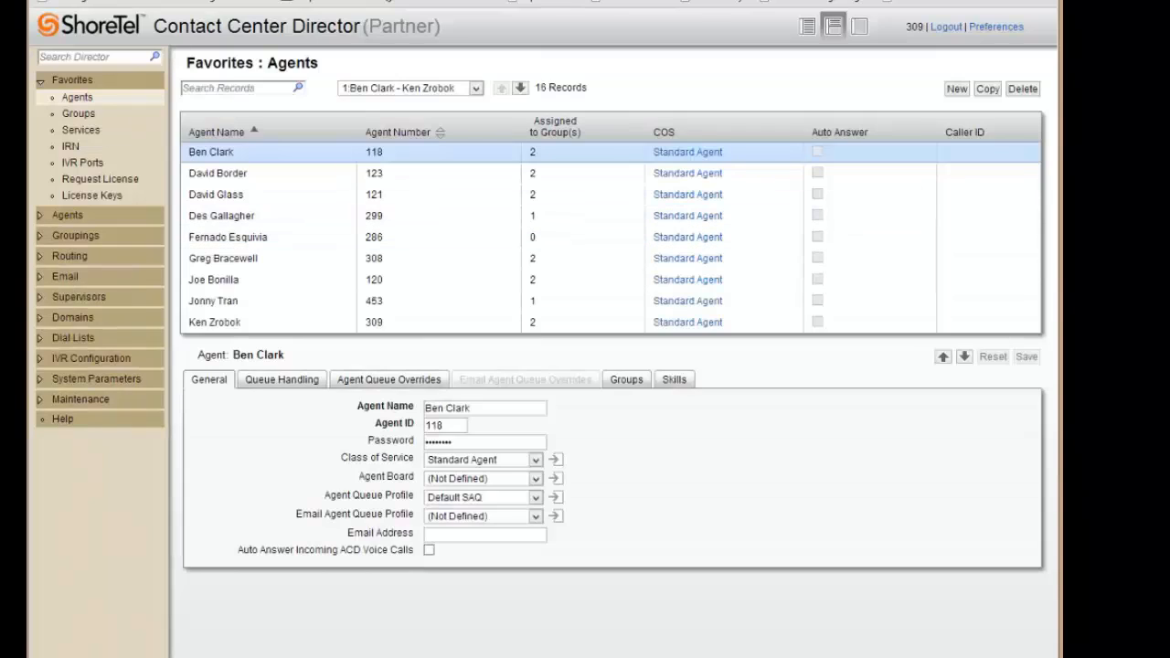
pyautogui.moveTo(285, 164)
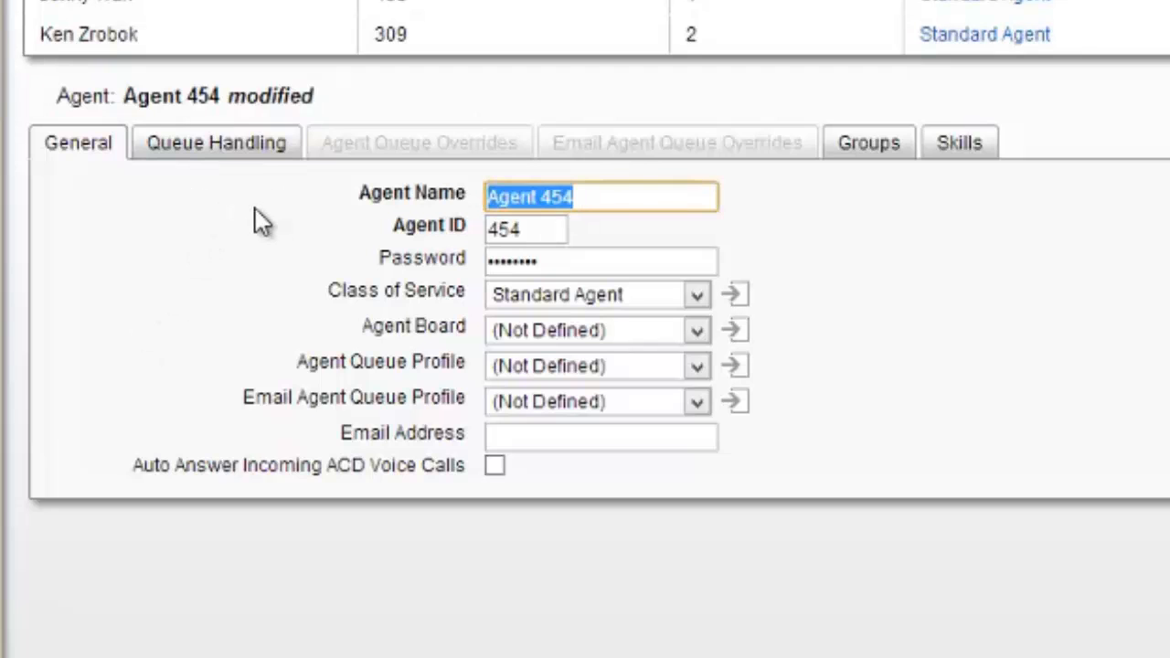
# Step: Name the new agent 'New Dude' on the General tab
pyautogui.write('N')
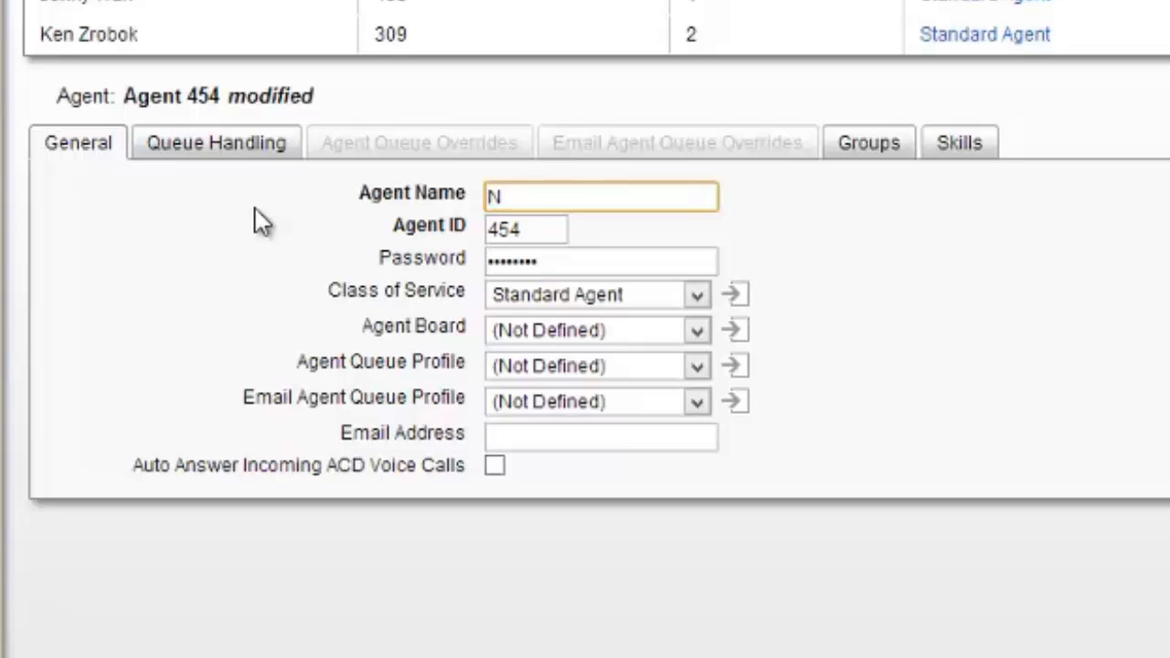
pyautogui.write('ew Dude')
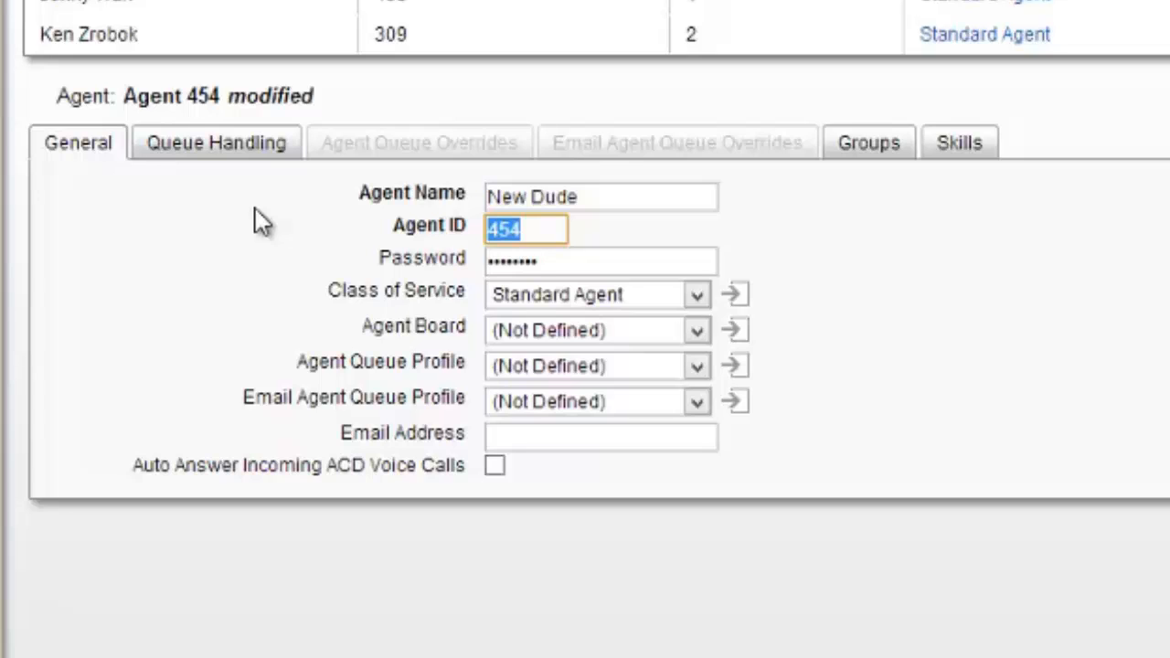
# Step: Correct the mistyped agent ID to 999 and move on to the password field
pyautogui.write('200')
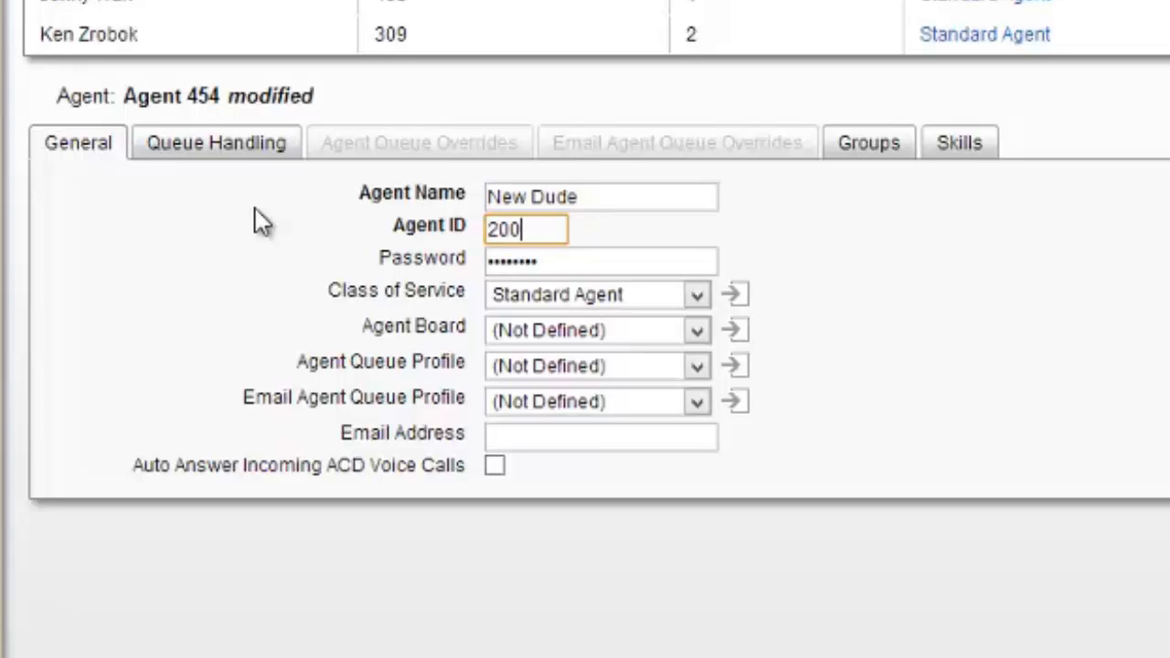
pyautogui.write('8000')
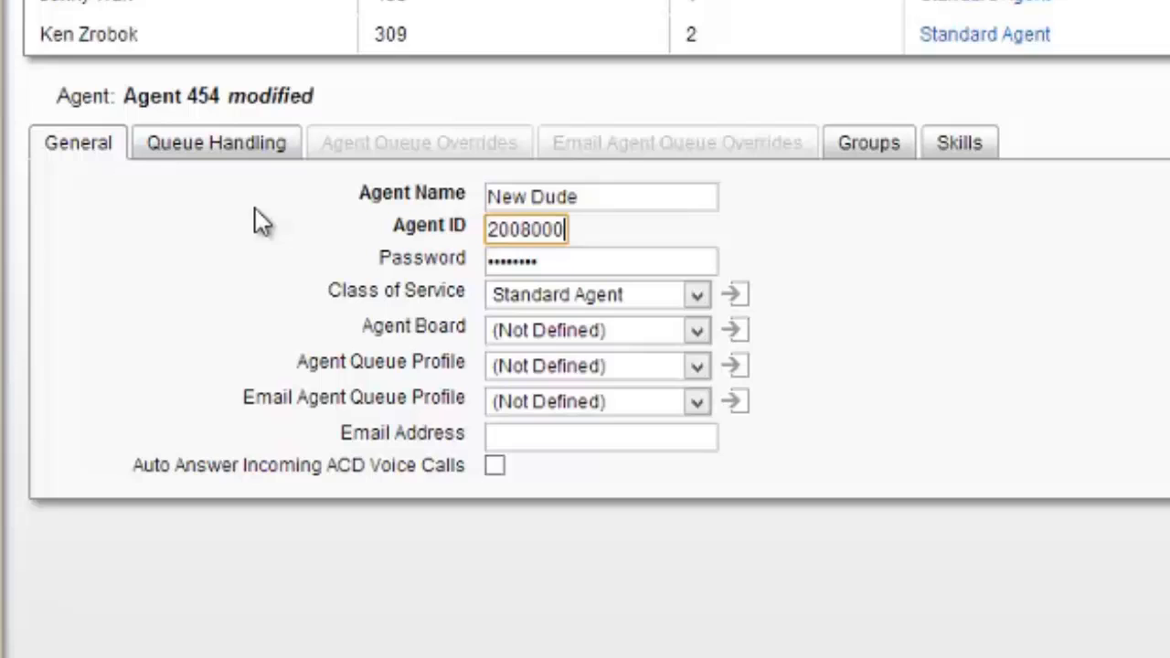
pyautogui.press('BackSpace')
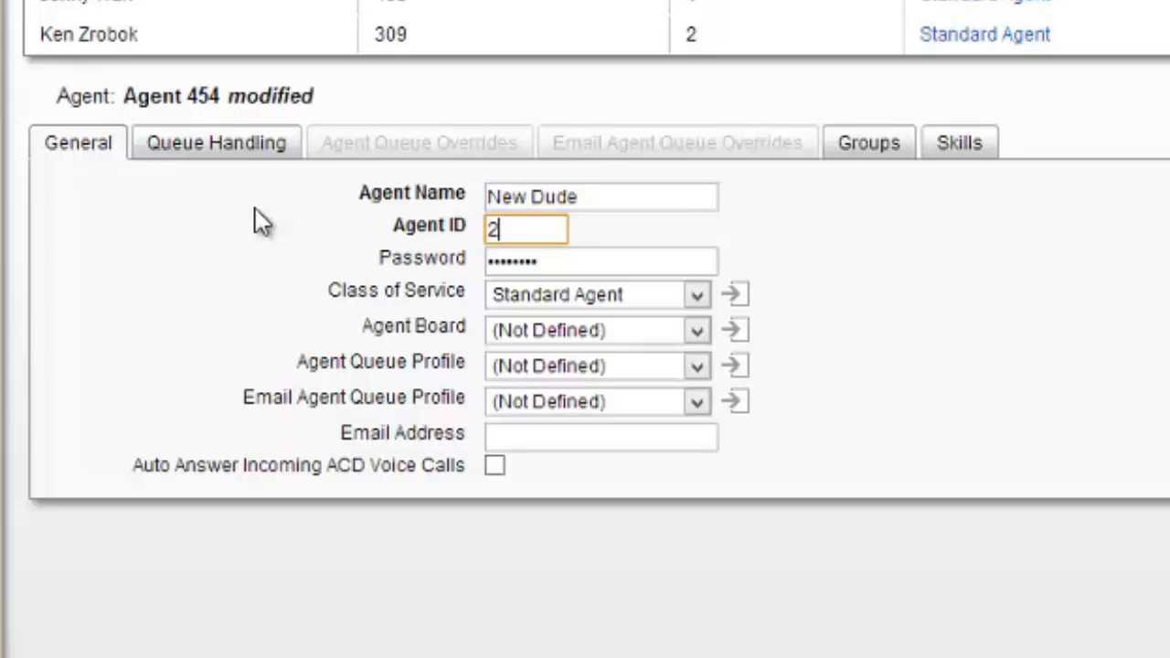
pyautogui.press('Backspace')
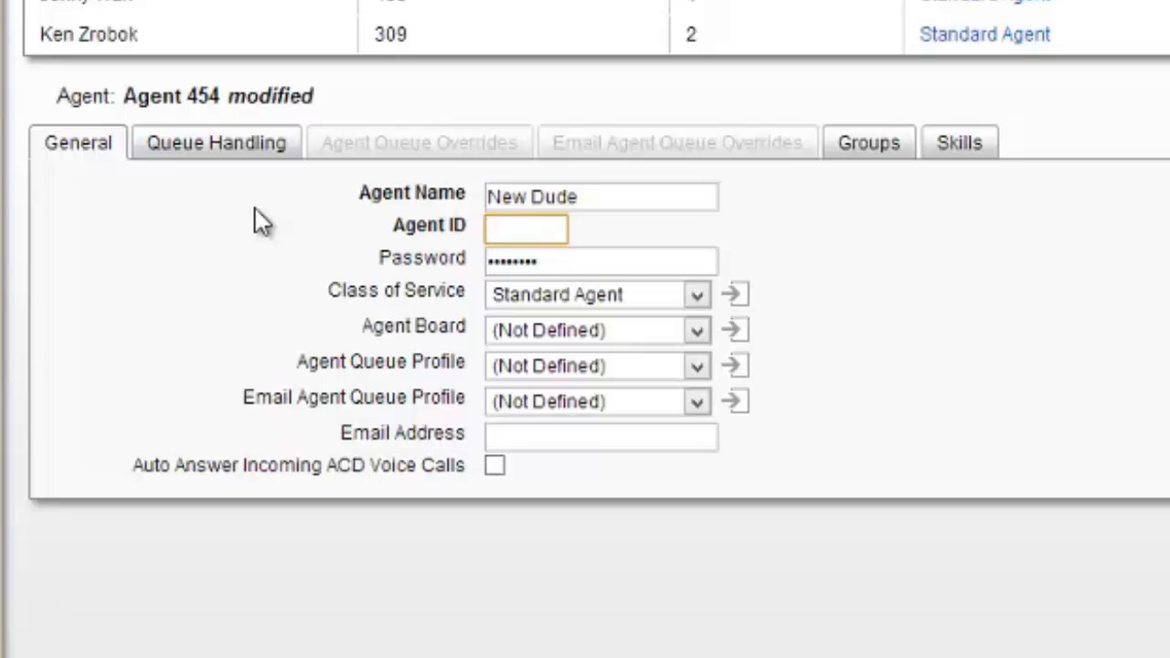
pyautogui.write('999')
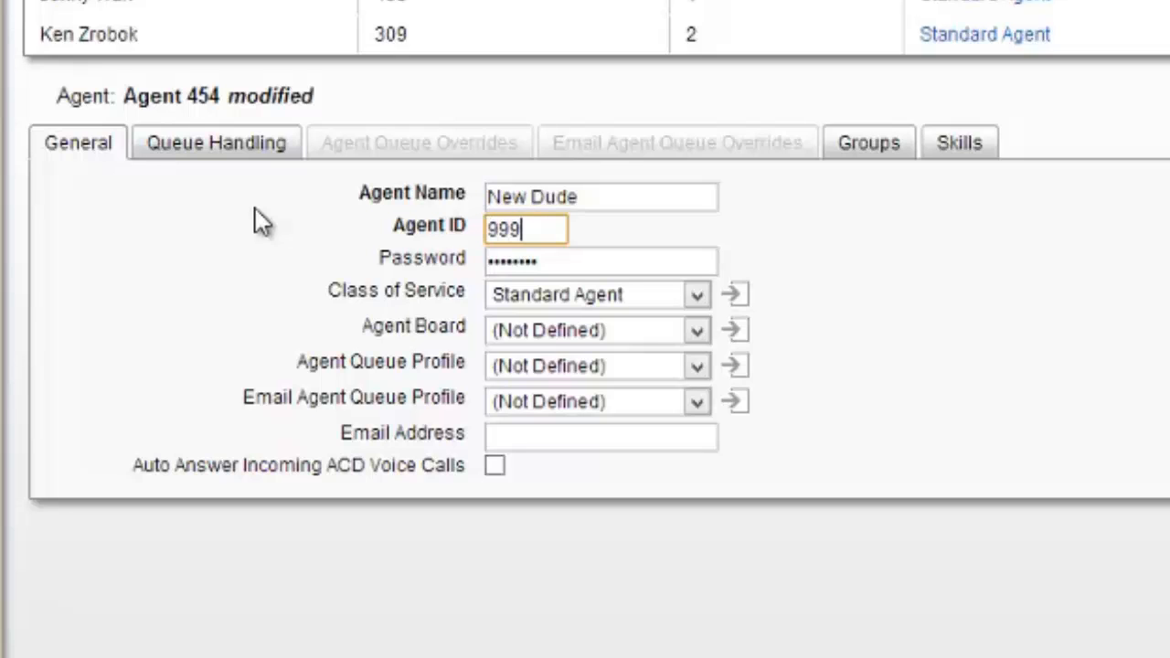
pyautogui.click(600, 262)
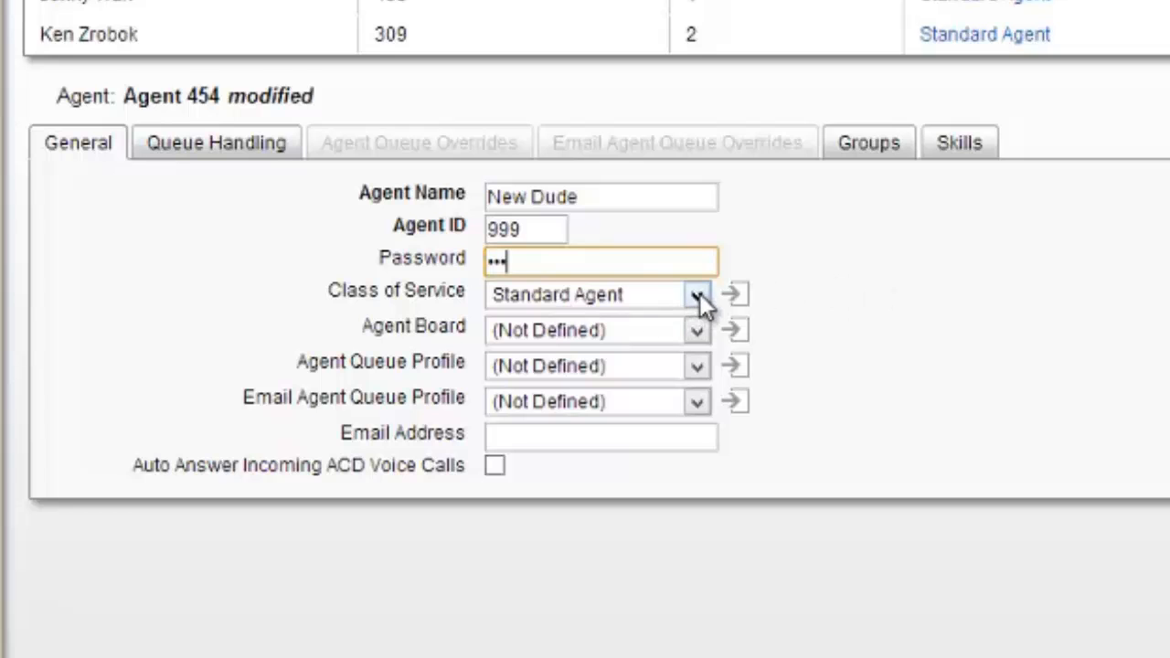
# Step: Assign the new agent to the TAC 1 agent board
pyautogui.click(696, 329)
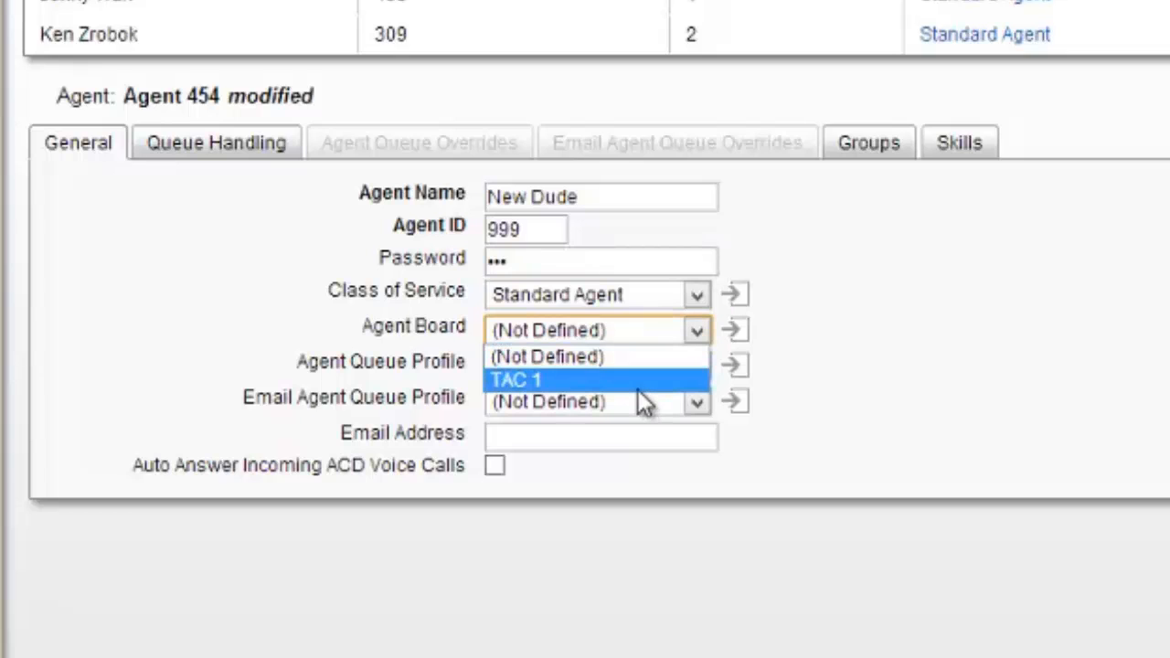
pyautogui.click(515, 379)
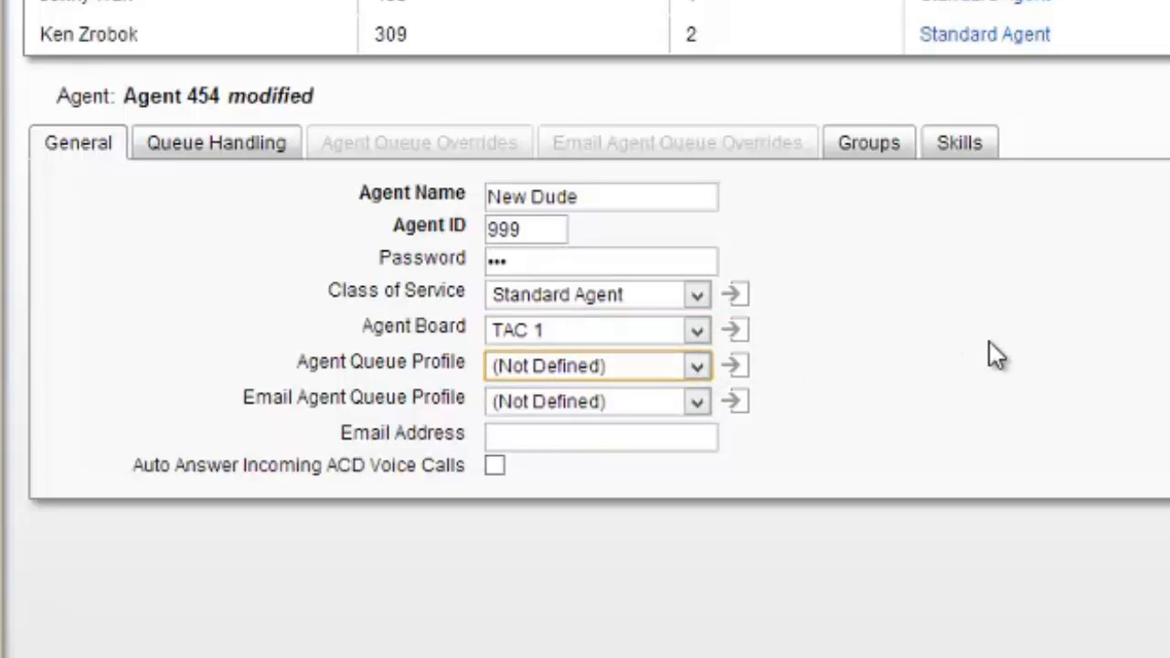
pyautogui.moveTo(735, 402)
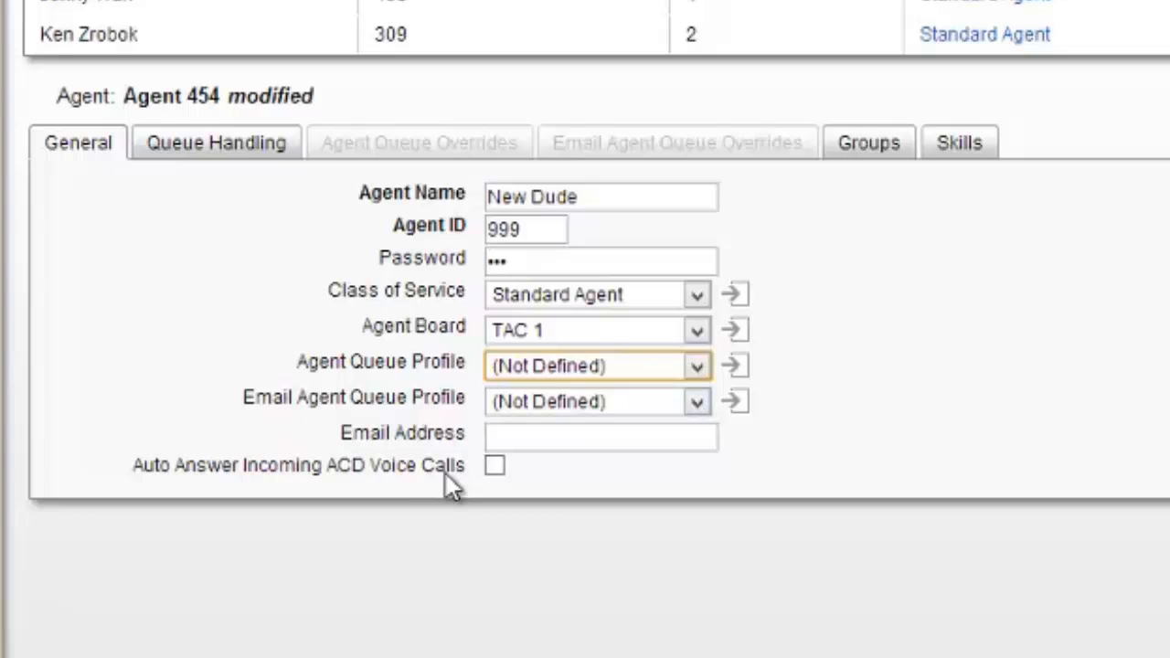
pyautogui.moveTo(227, 483)
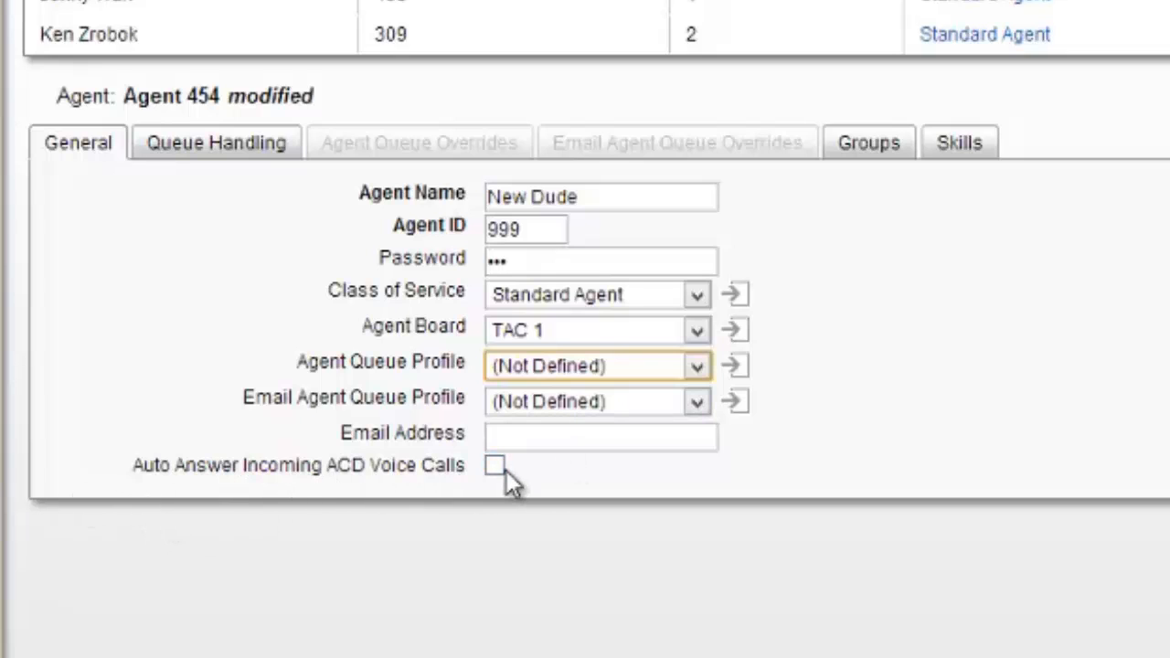
pyautogui.moveTo(1097, 430)
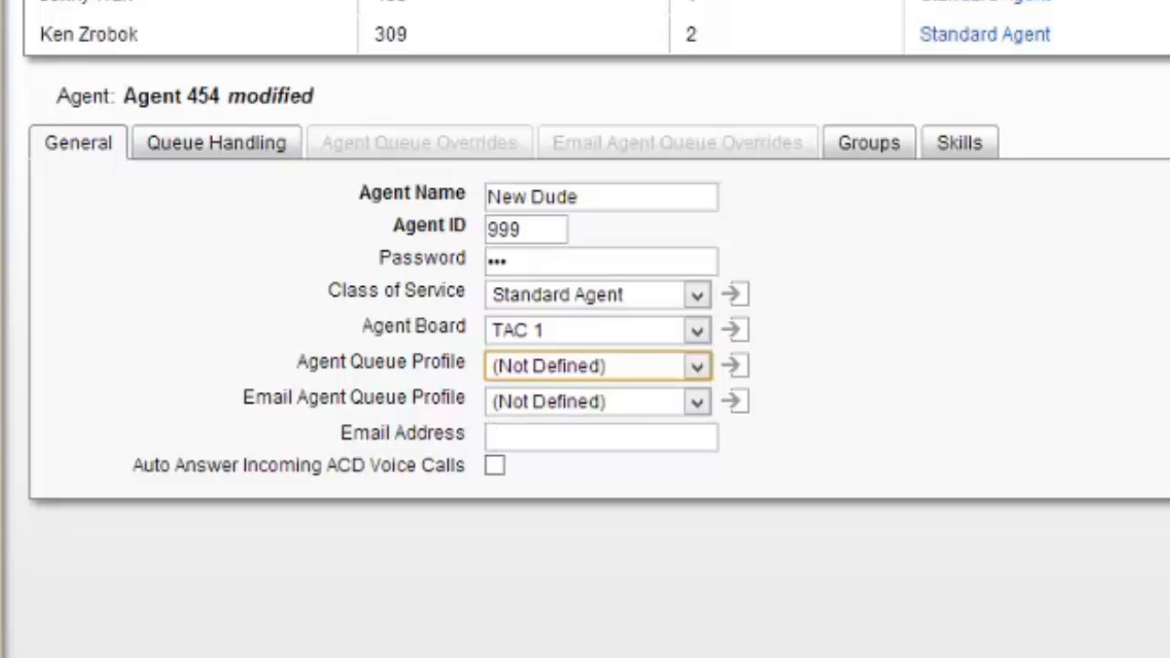
pyautogui.moveTo(673, 479)
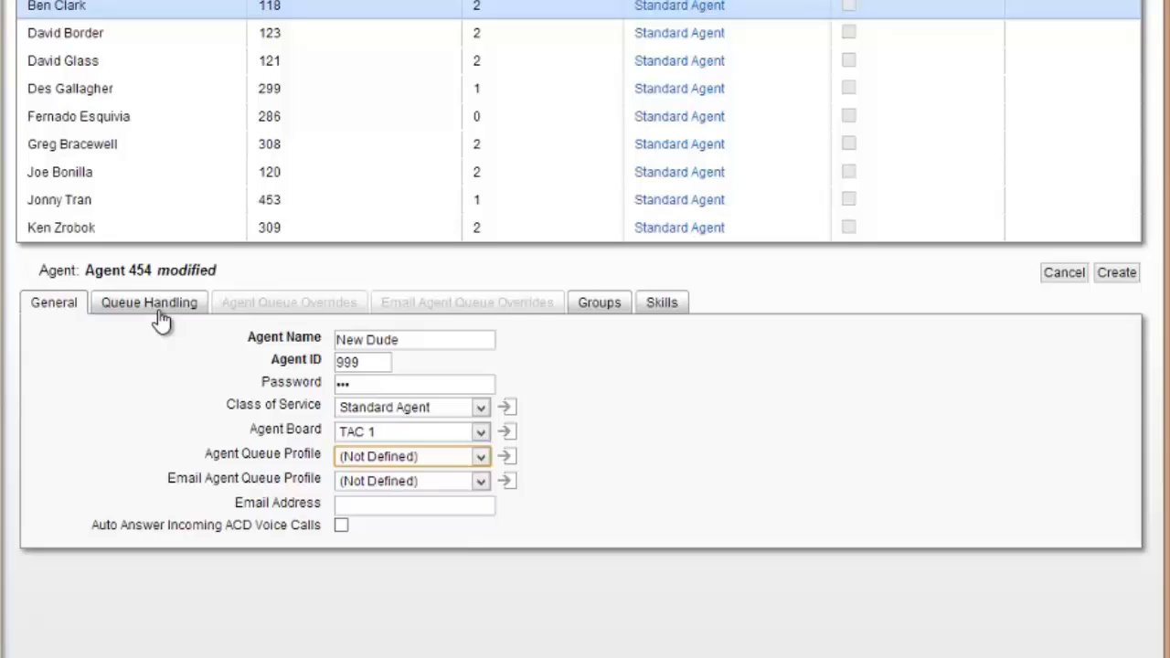
pyautogui.moveTo(168, 408)
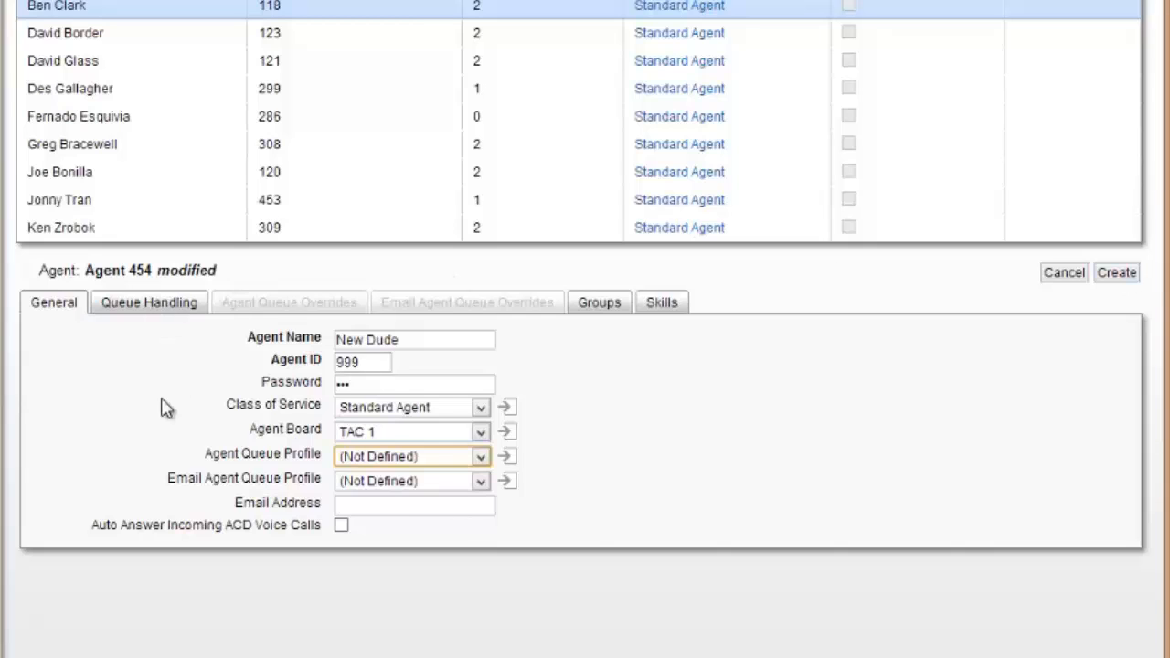
# Step: Create the New Dude agent record and view its queue handling settings
pyautogui.click(1115, 272)
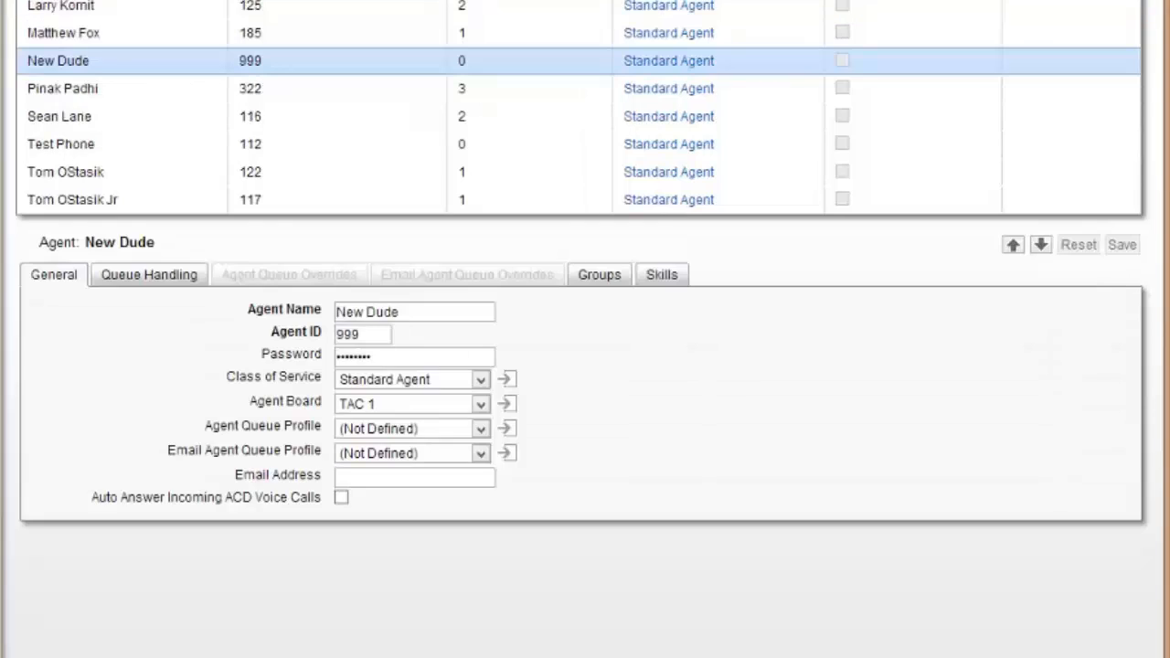
pyautogui.moveTo(906, 59)
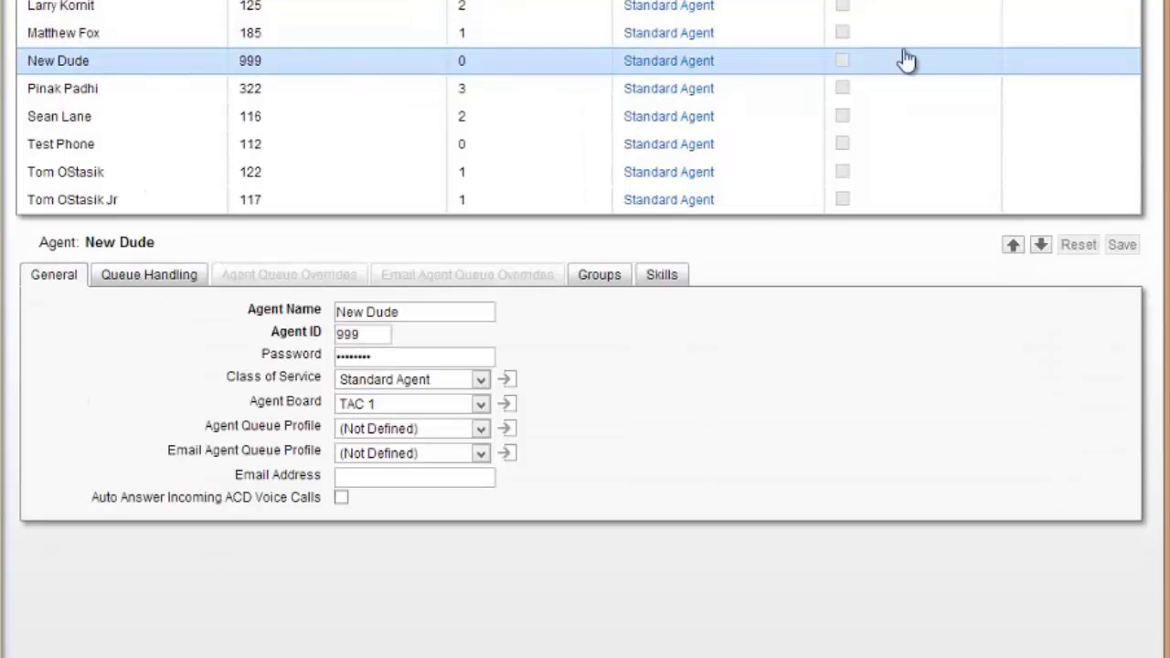
pyautogui.moveTo(153, 304)
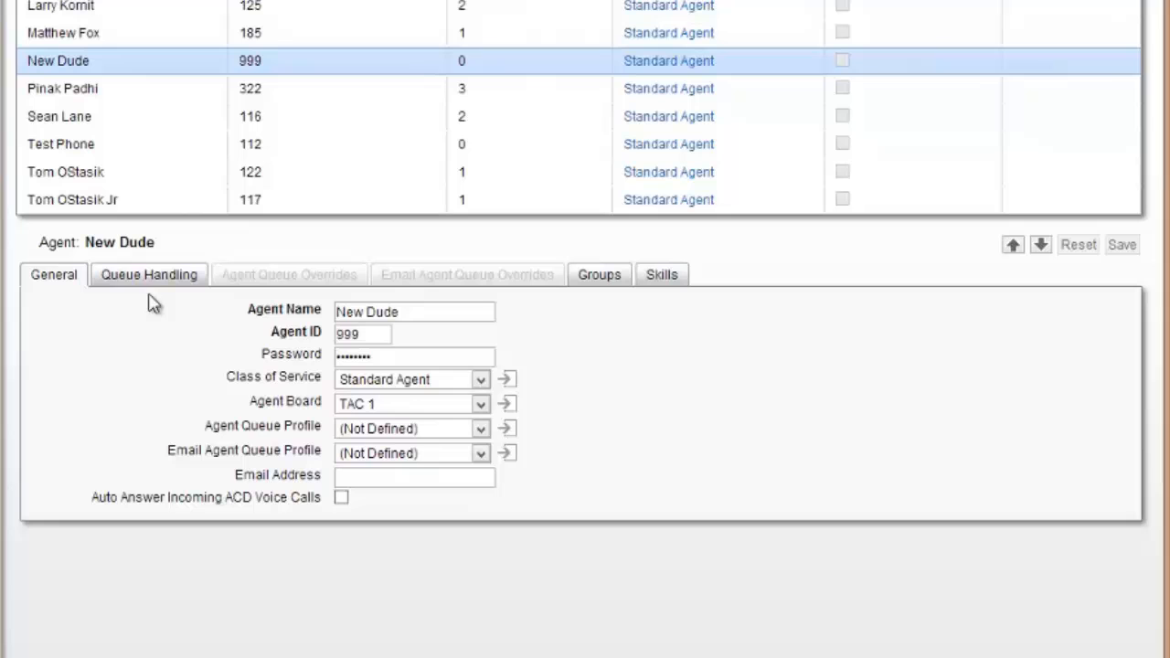
pyautogui.moveTo(181, 290)
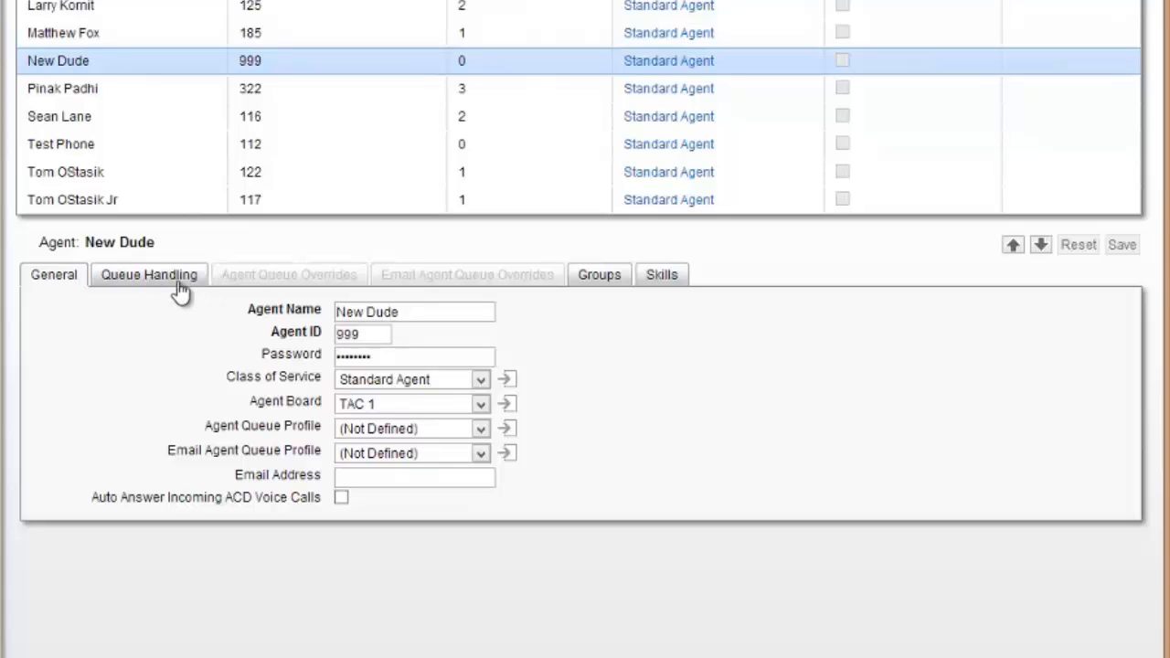
pyautogui.click(148, 274)
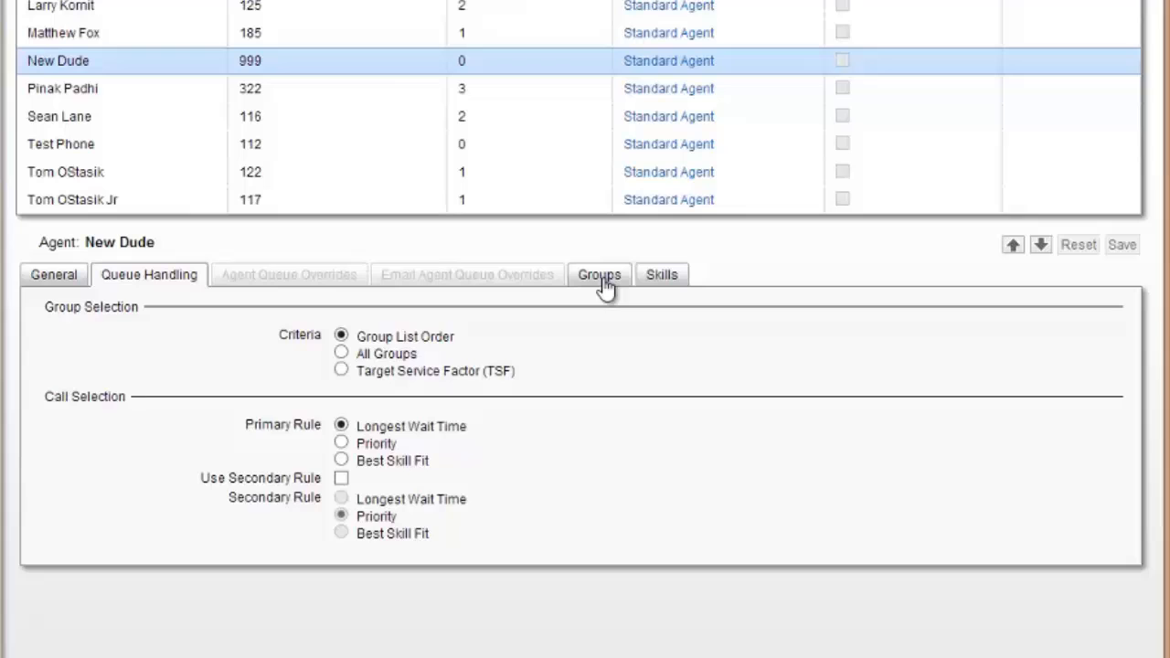
# Step: Add TAC1 and TAC2 to New Dude's group assignments, checking the Skills tab in between
pyautogui.click(599, 274)
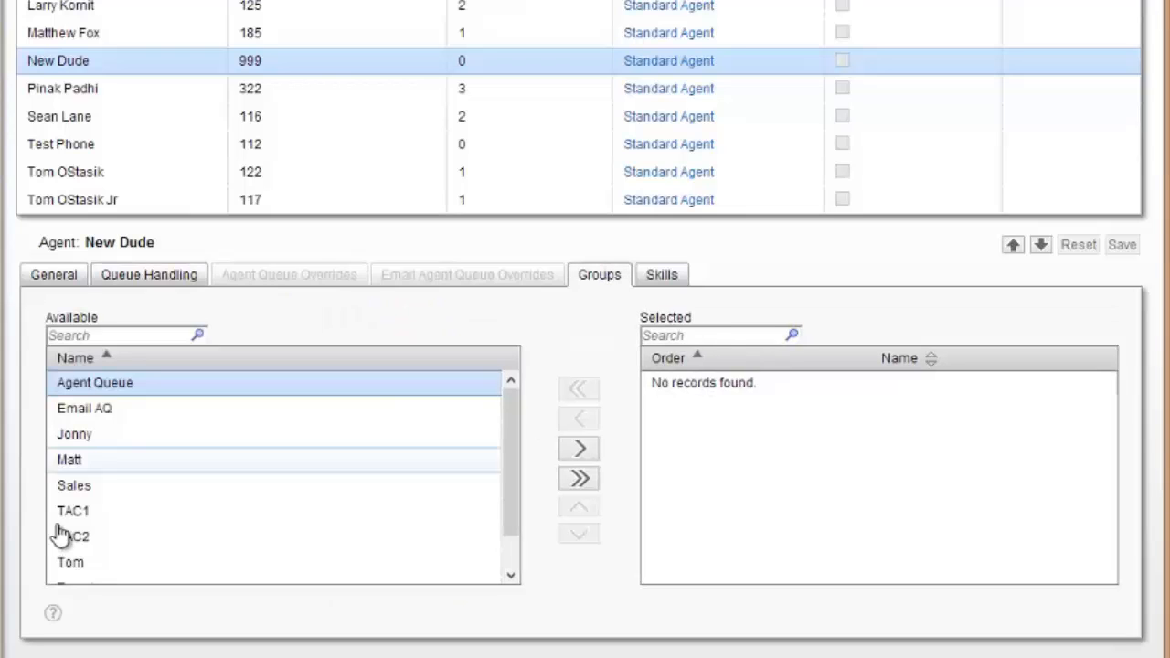
pyautogui.scroll(-3)
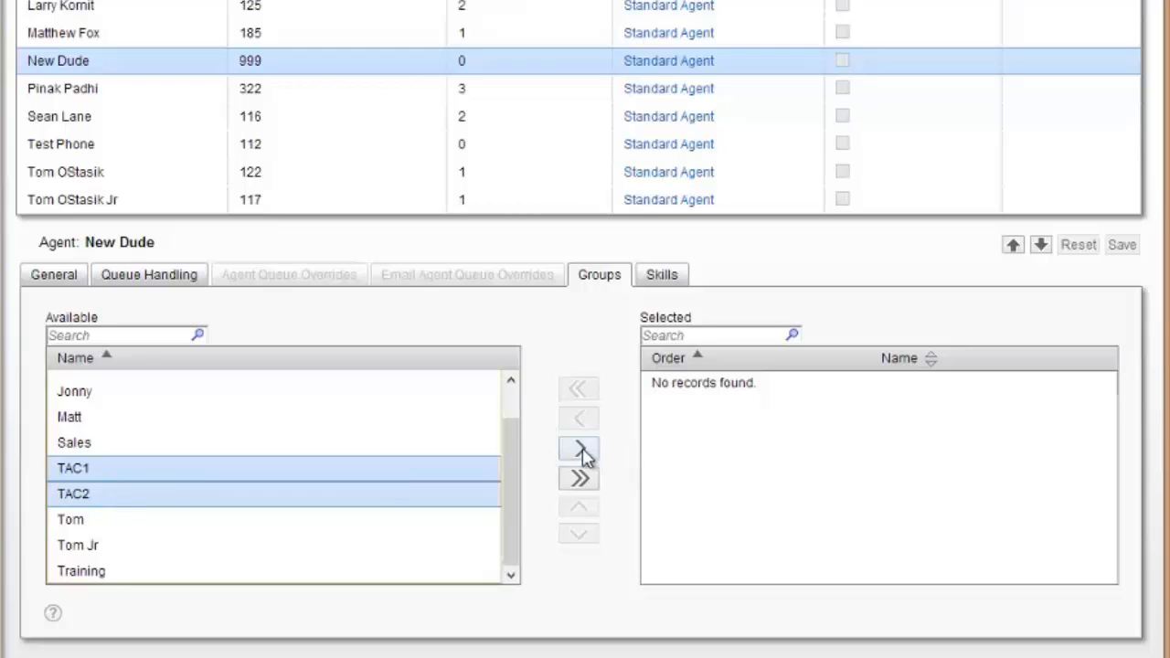
pyautogui.click(580, 448)
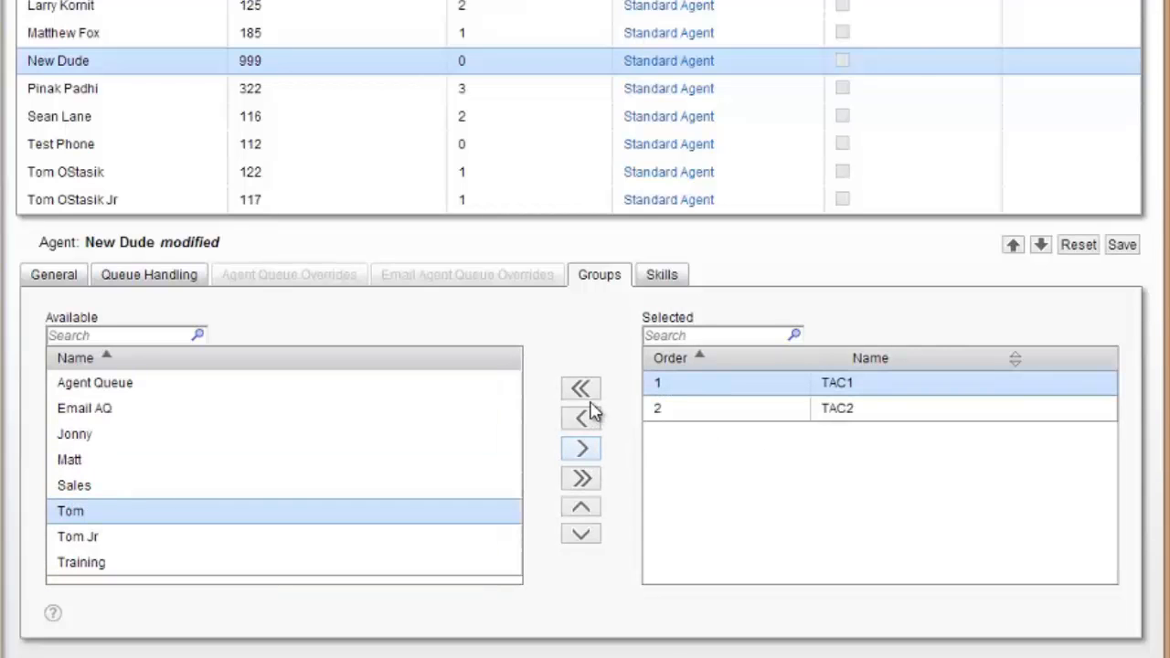
pyautogui.click(661, 274)
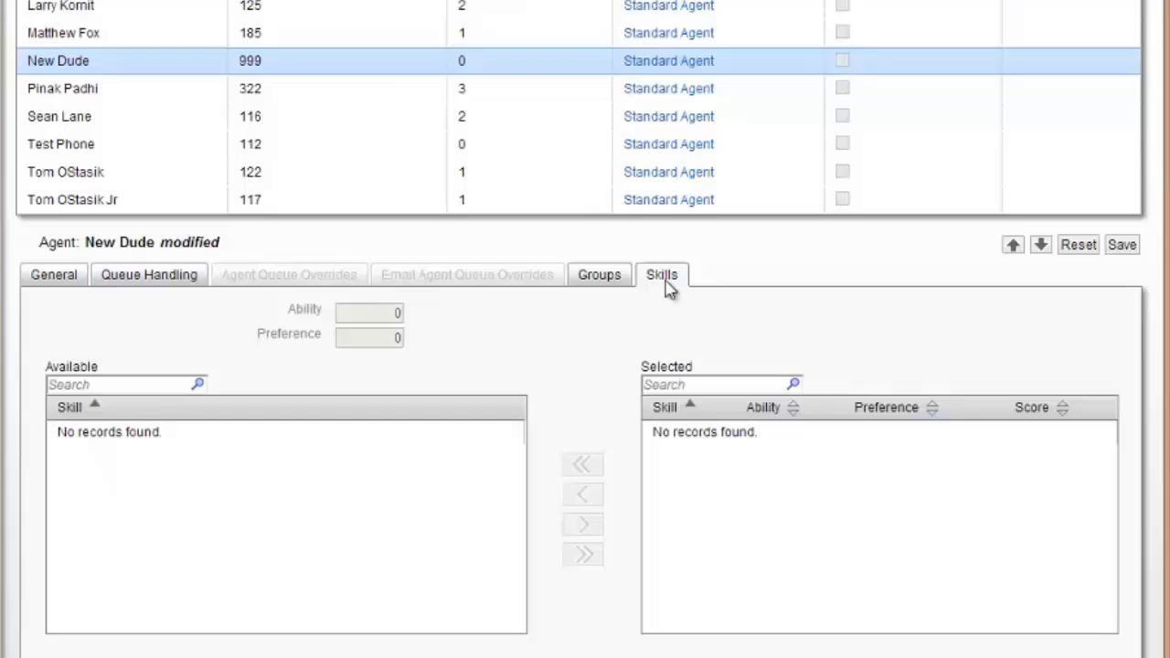
pyautogui.moveTo(608, 290)
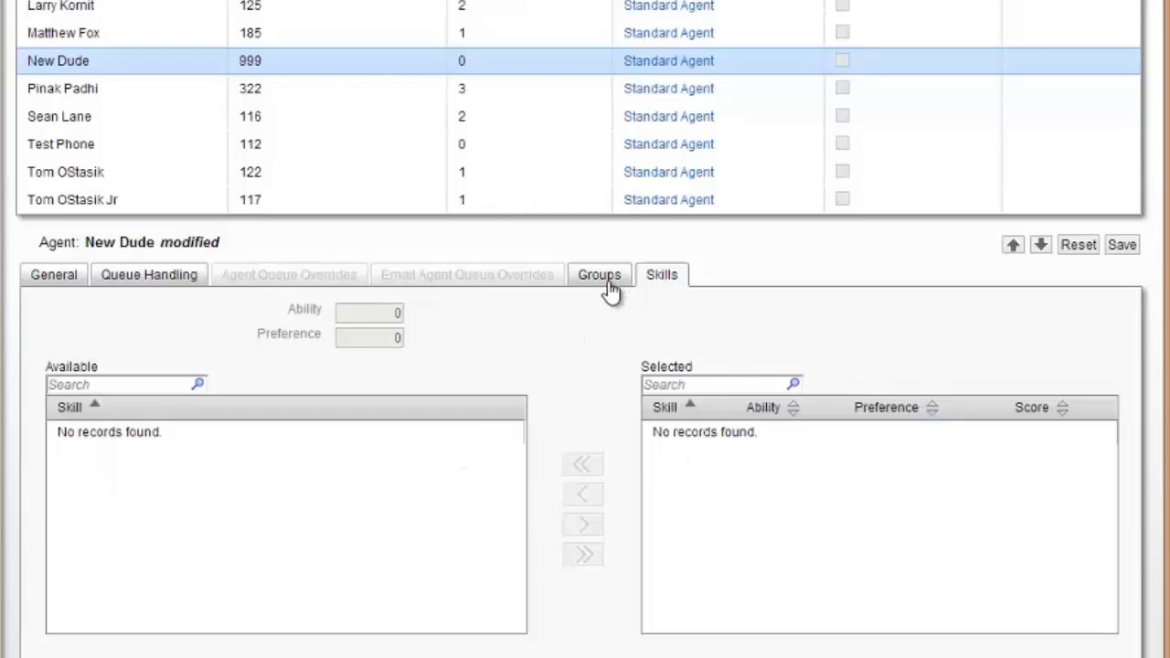
pyautogui.click(599, 274)
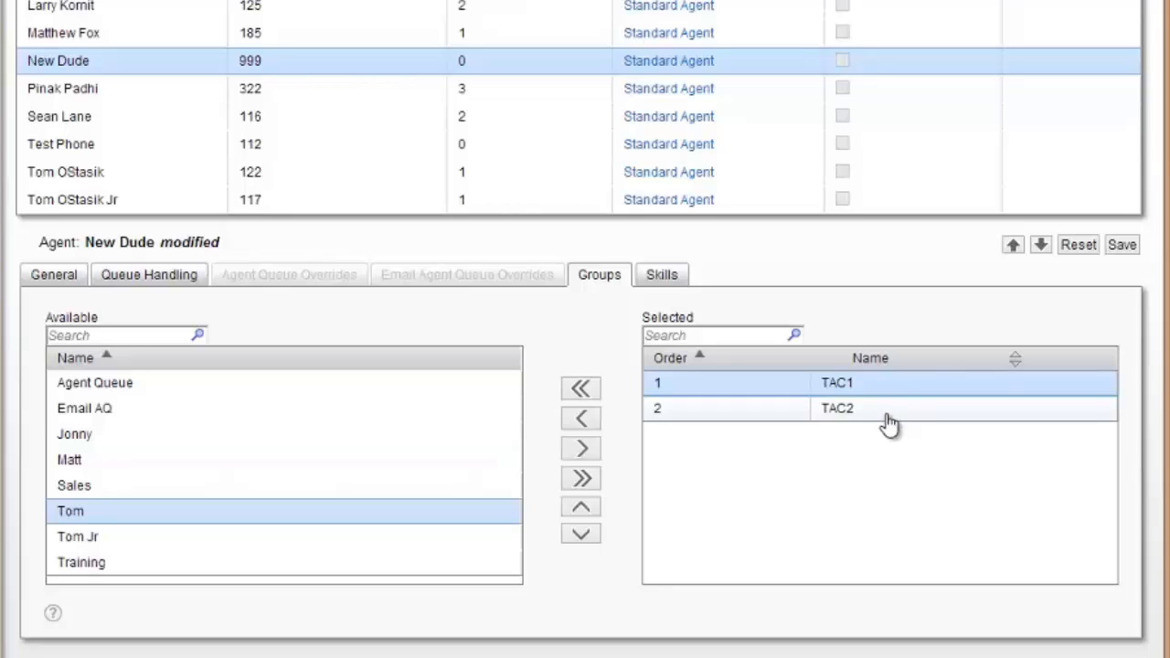
pyautogui.moveTo(701, 265)
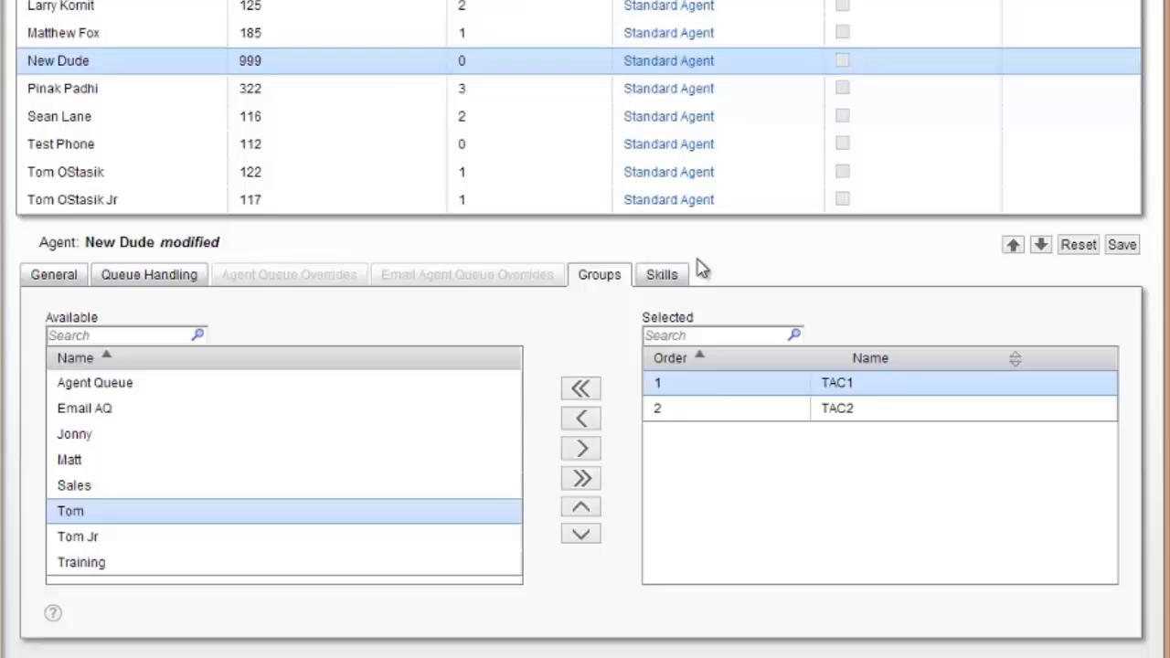
pyautogui.moveTo(815, 247)
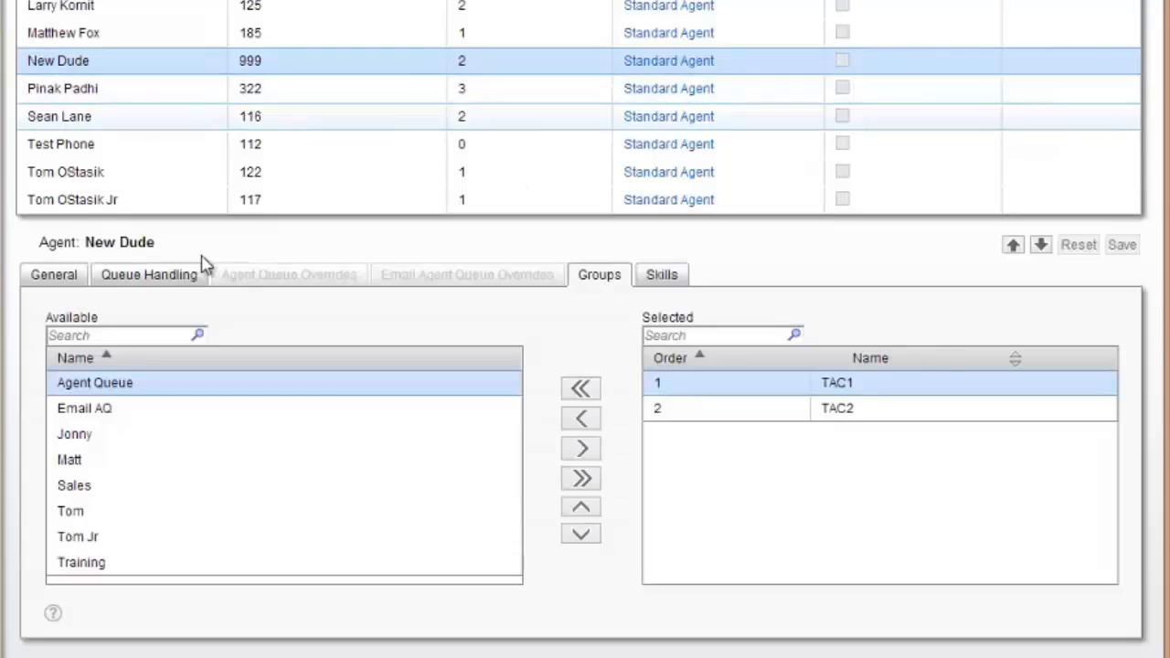
# Step: View the agents using the Standard Agent class of service
pyautogui.click(53, 274)
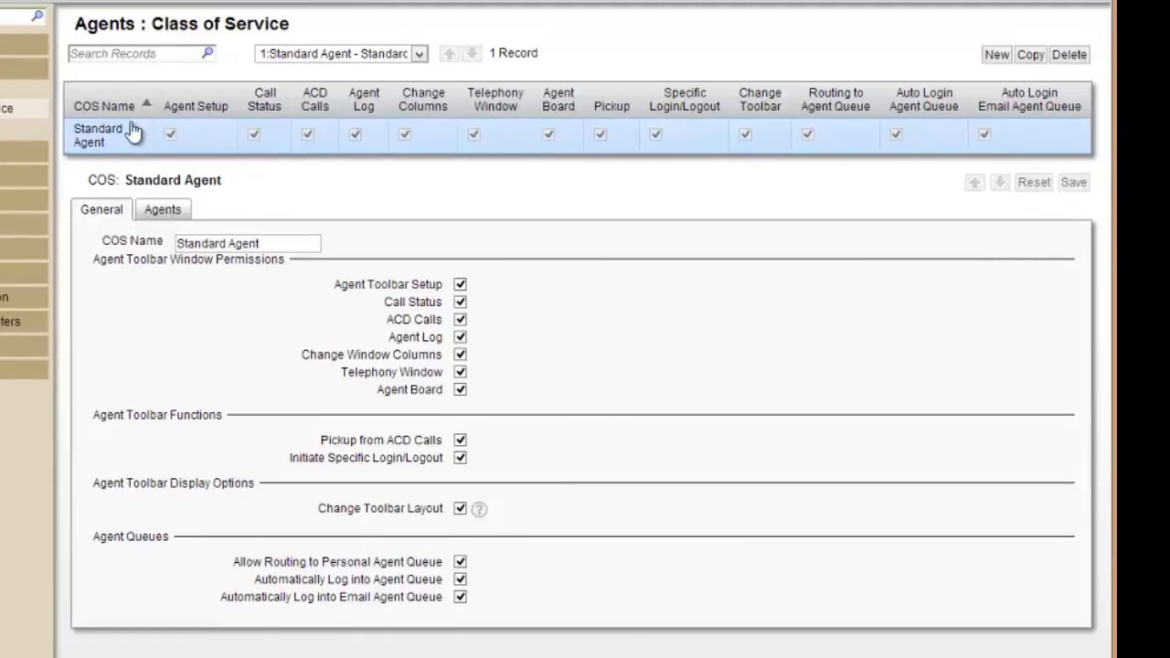
pyautogui.click(161, 208)
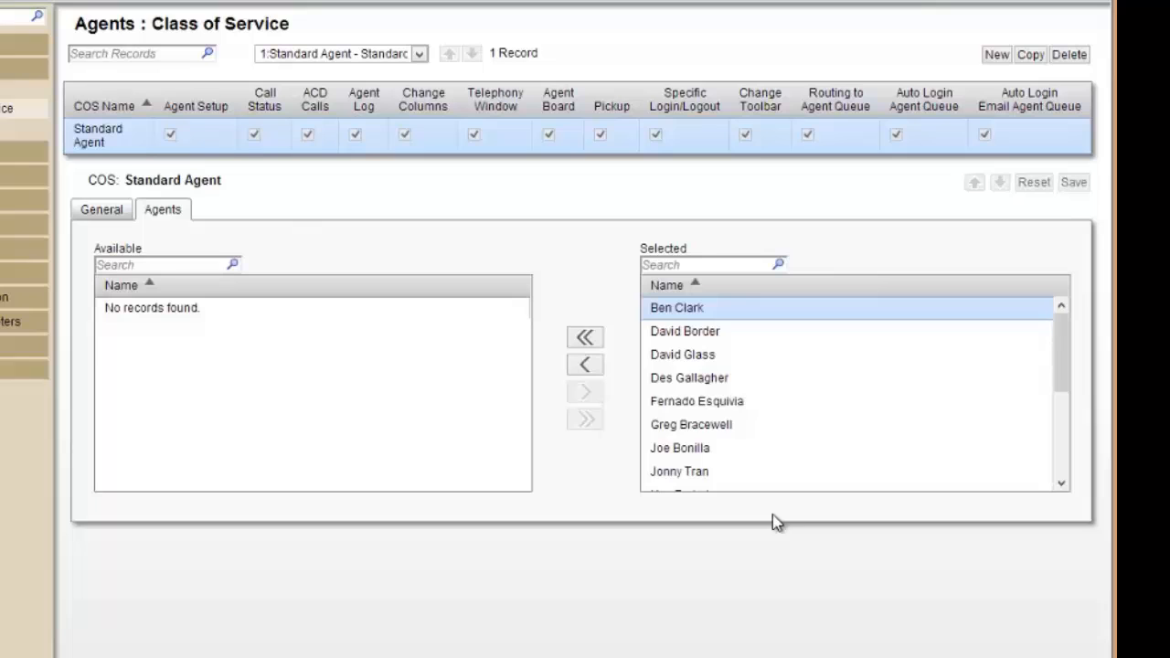
pyautogui.moveTo(294, 110)
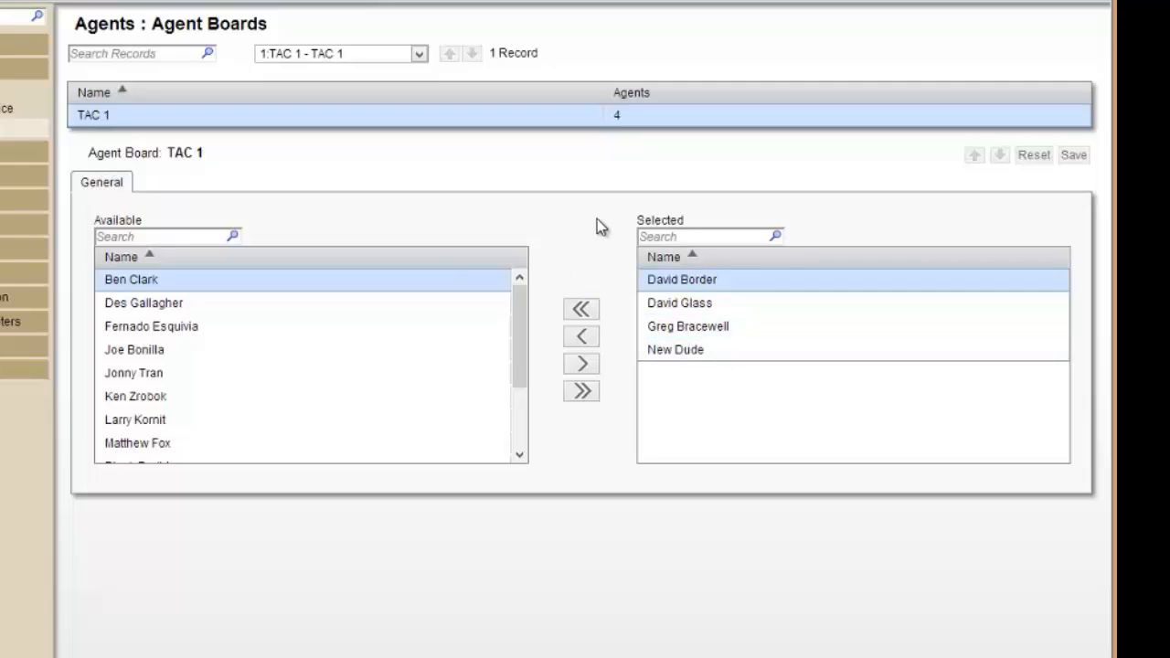
pyautogui.scroll(-3)
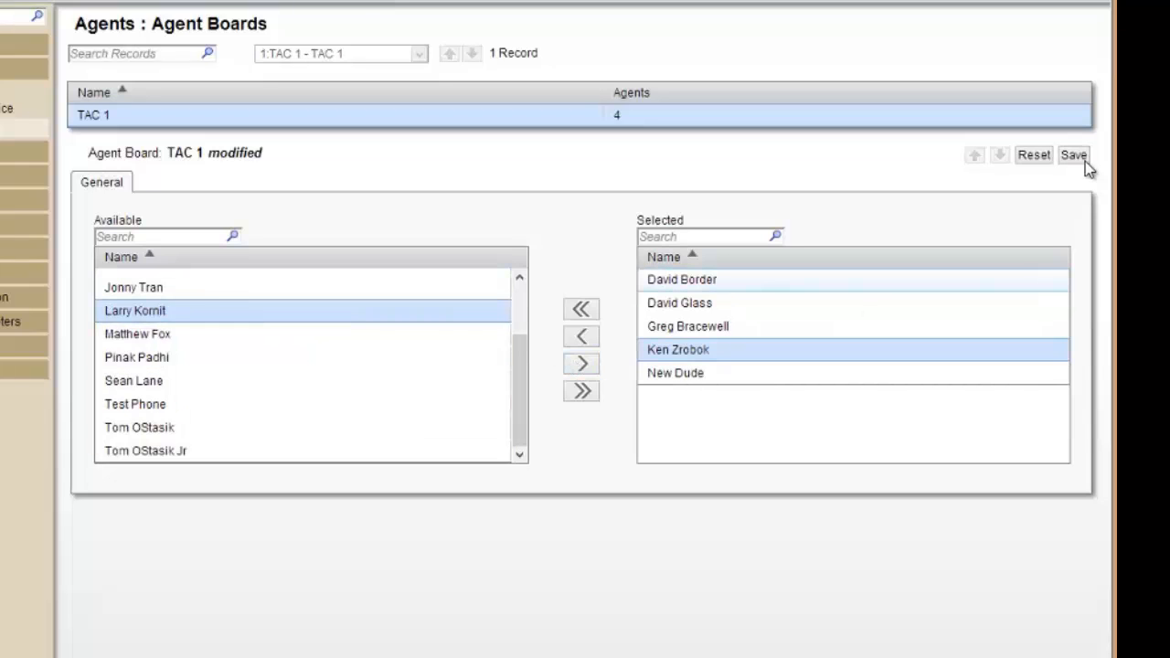
pyautogui.click(1074, 153)
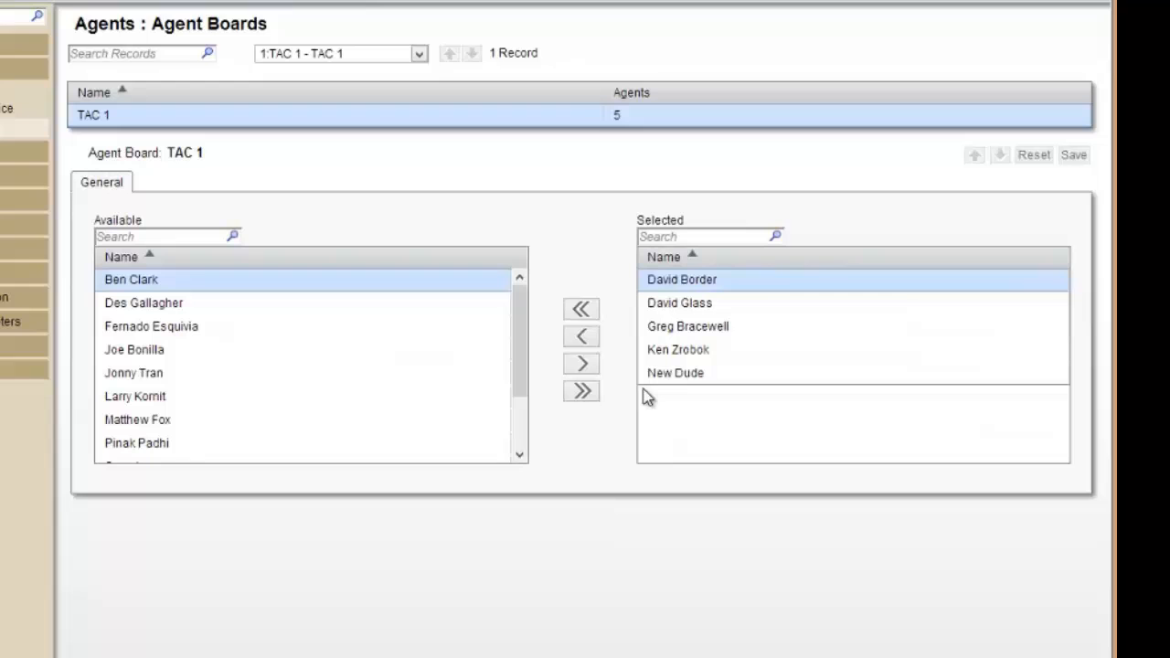
pyautogui.moveTo(252, 157)
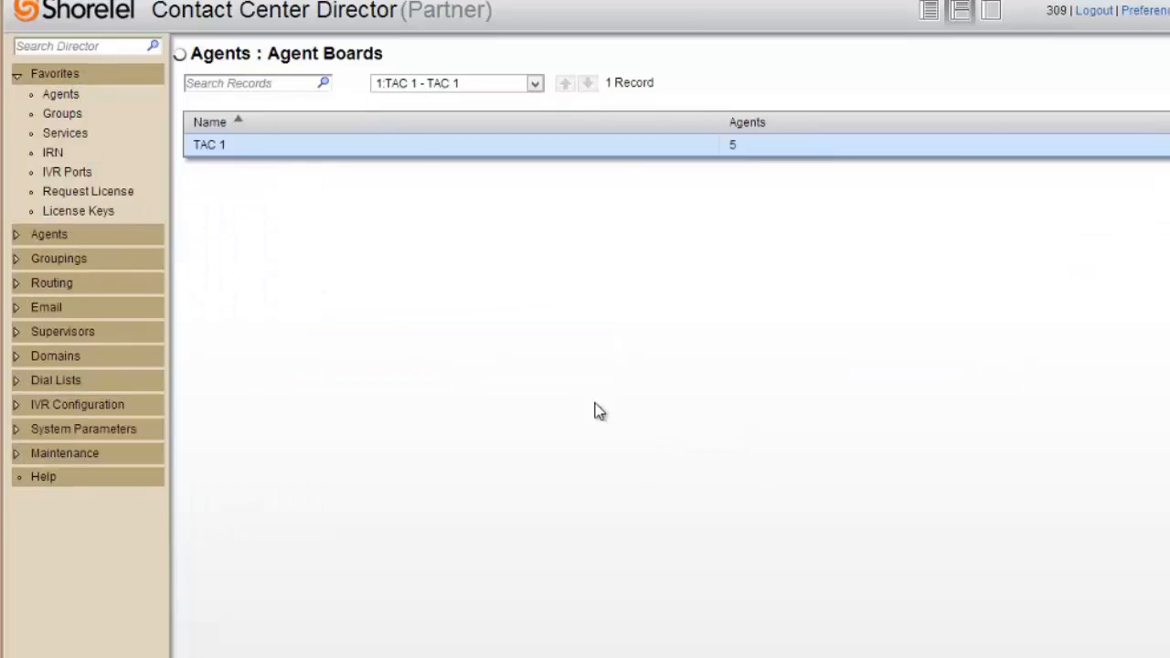
pyautogui.click(61, 95)
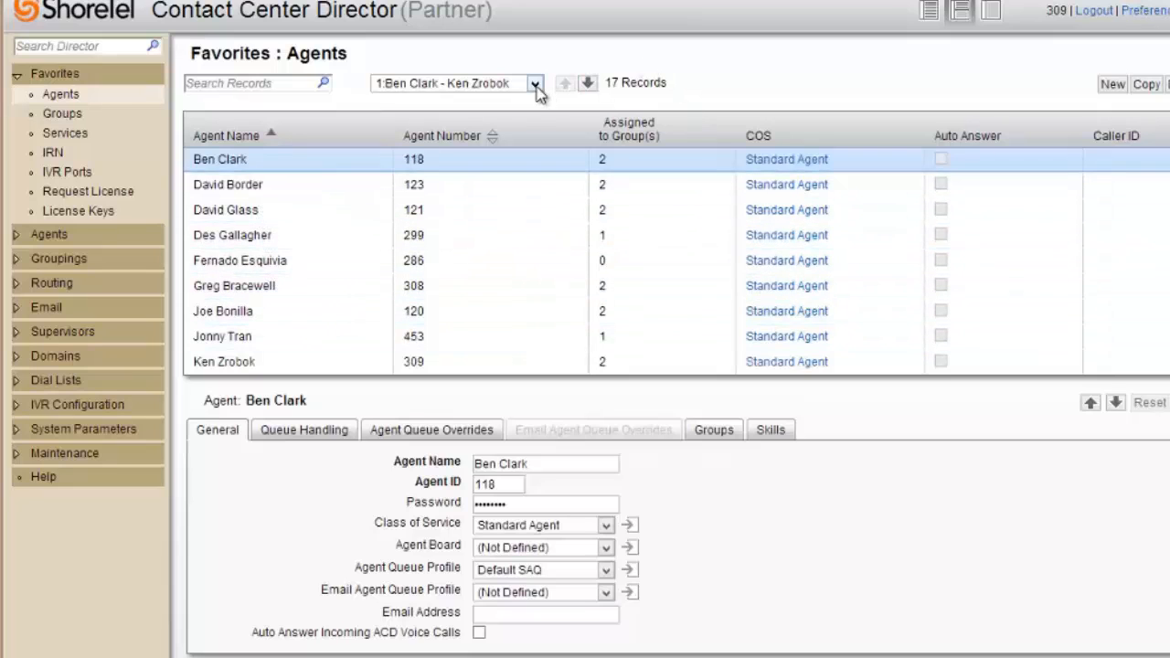
pyautogui.click(534, 84)
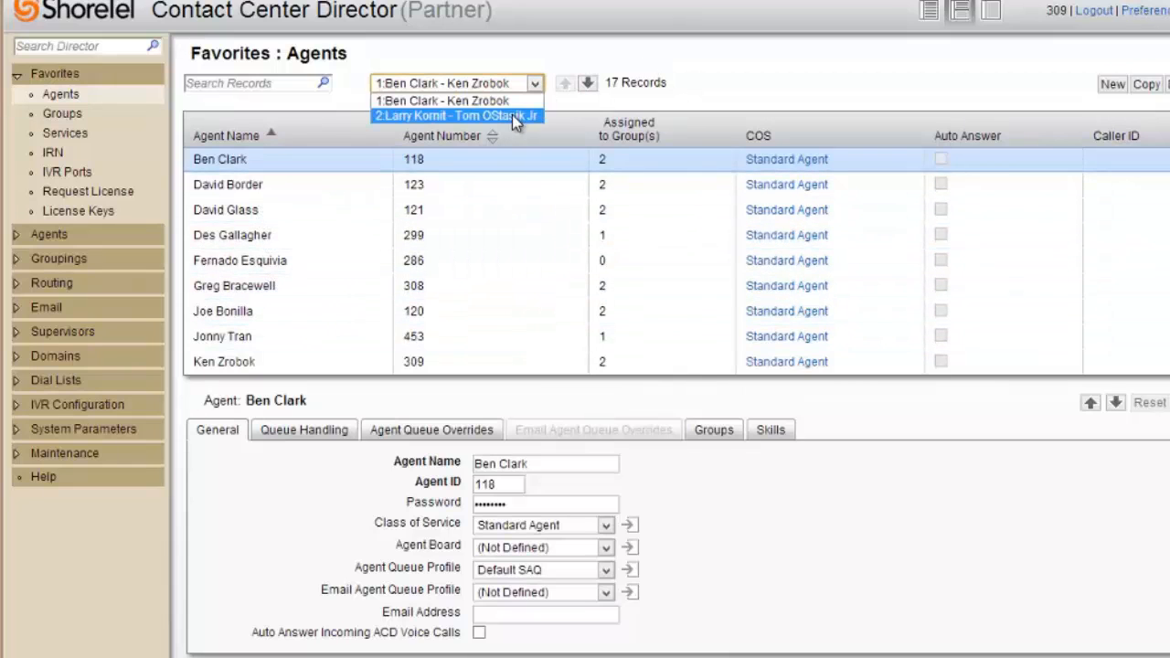
pyautogui.click(454, 115)
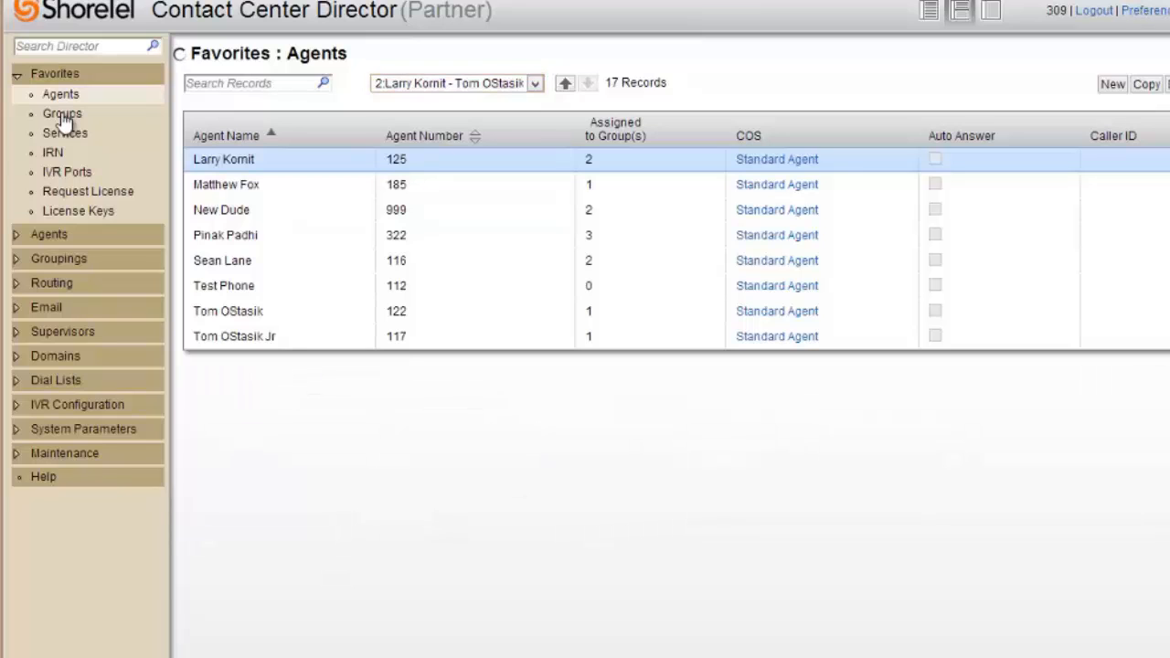
# Step: Check the TAC1 group's agents for New Dude, then return to the agents list
pyautogui.click(62, 113)
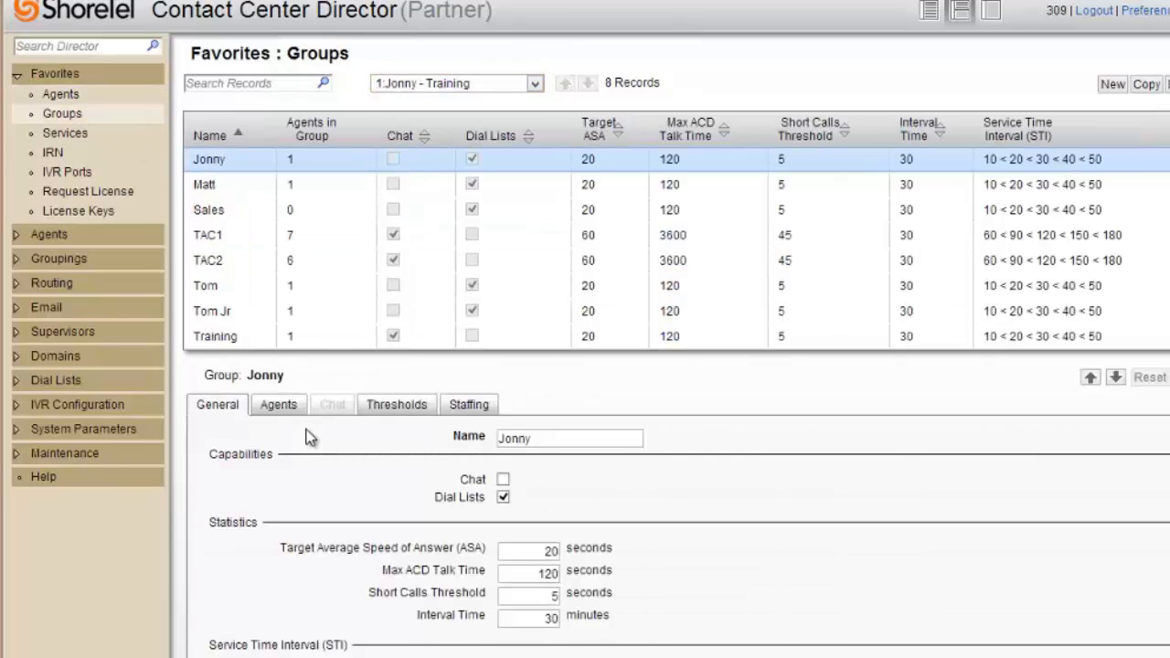
pyautogui.moveTo(358, 301)
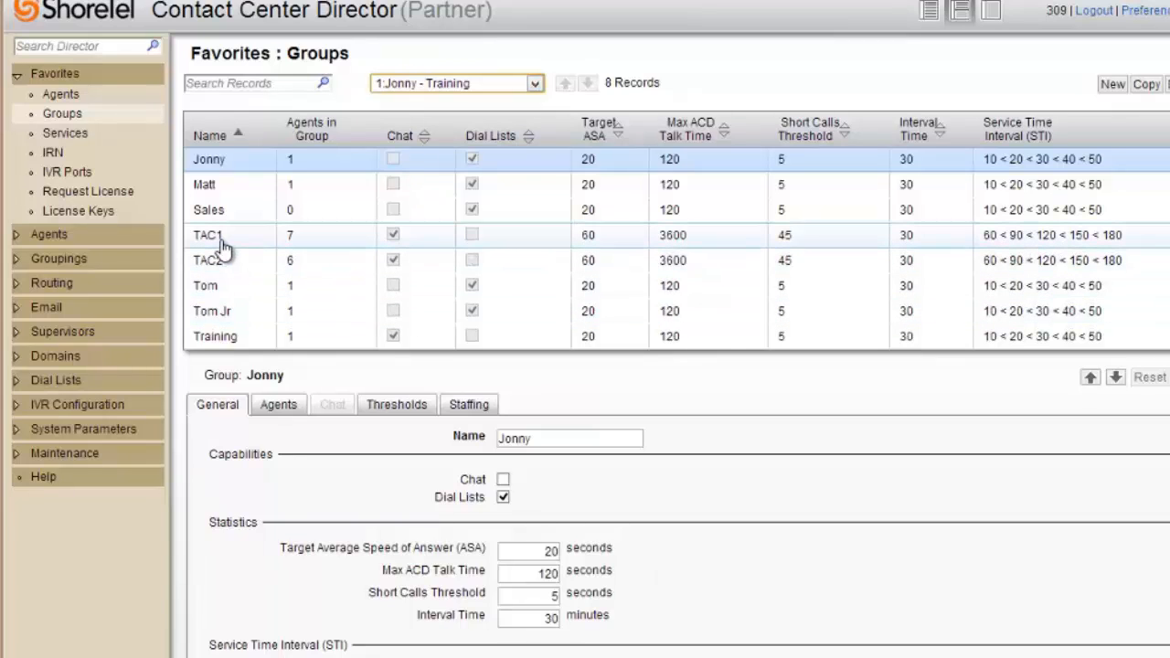
pyautogui.moveTo(212, 254)
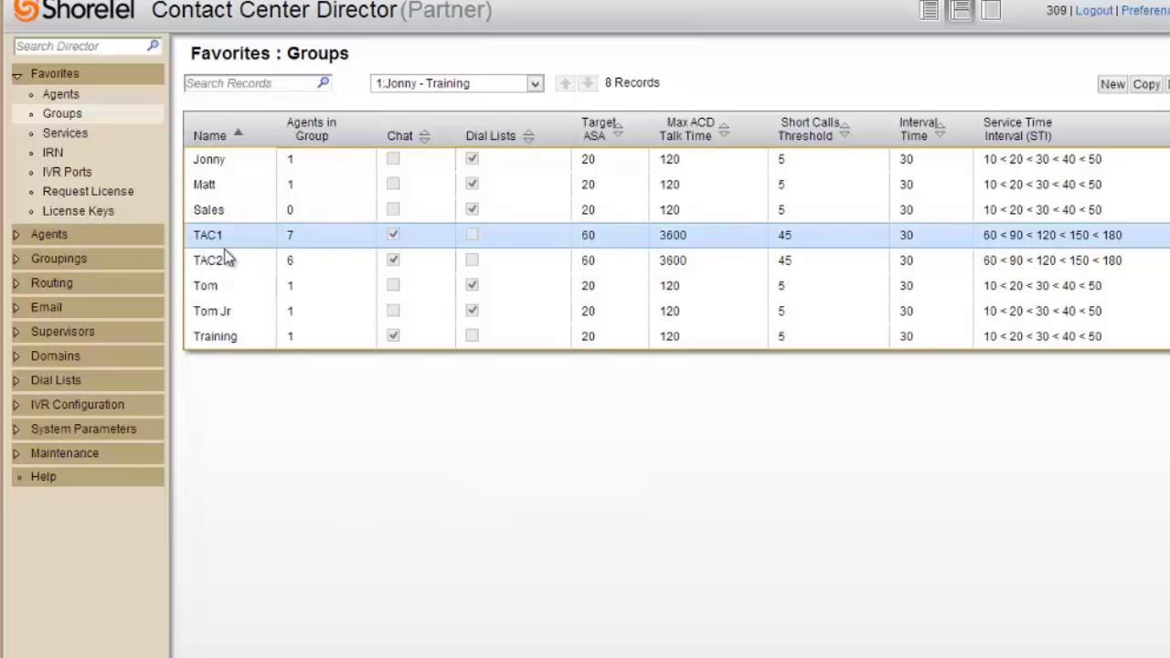
pyautogui.click(209, 234)
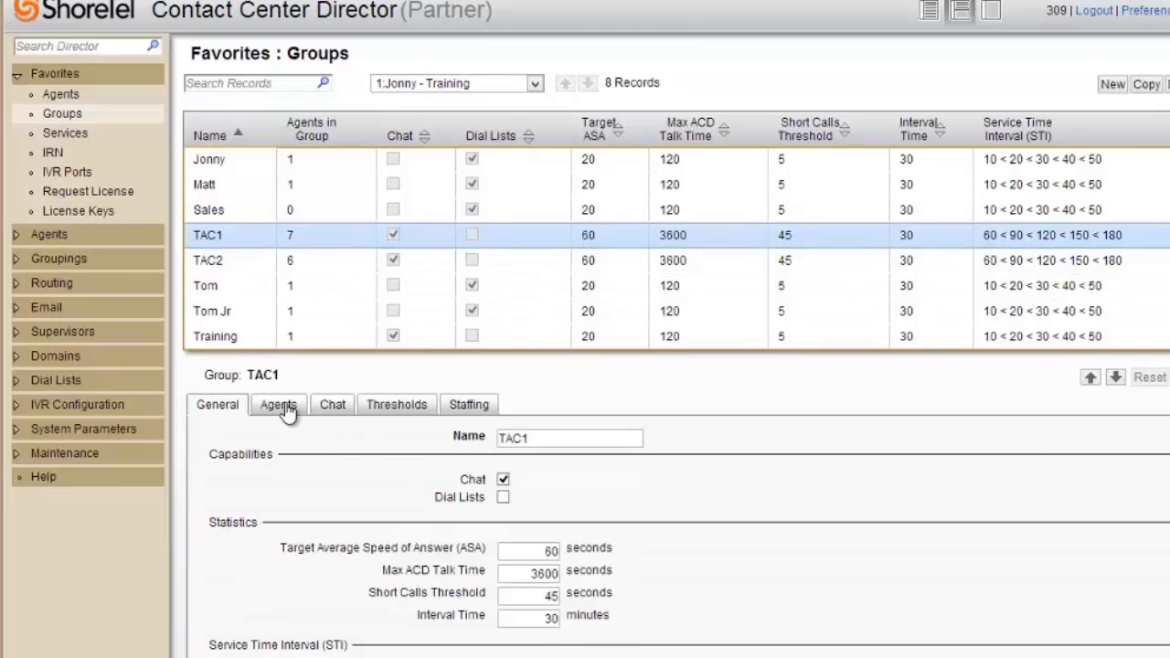
pyautogui.click(278, 404)
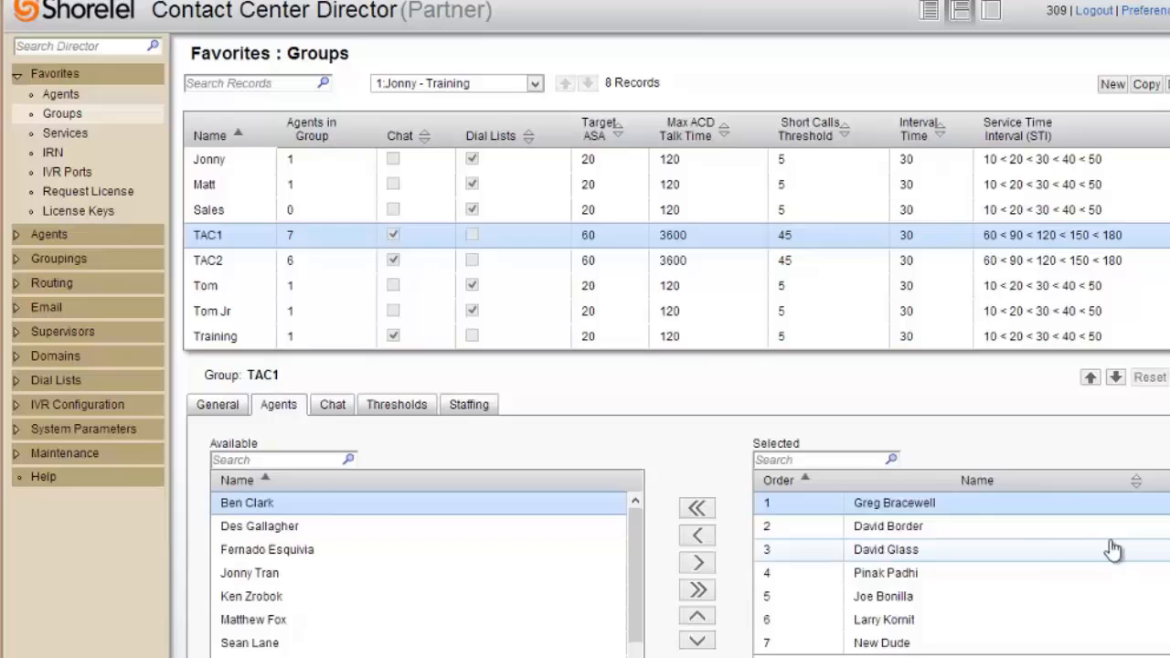
pyautogui.moveTo(886, 625)
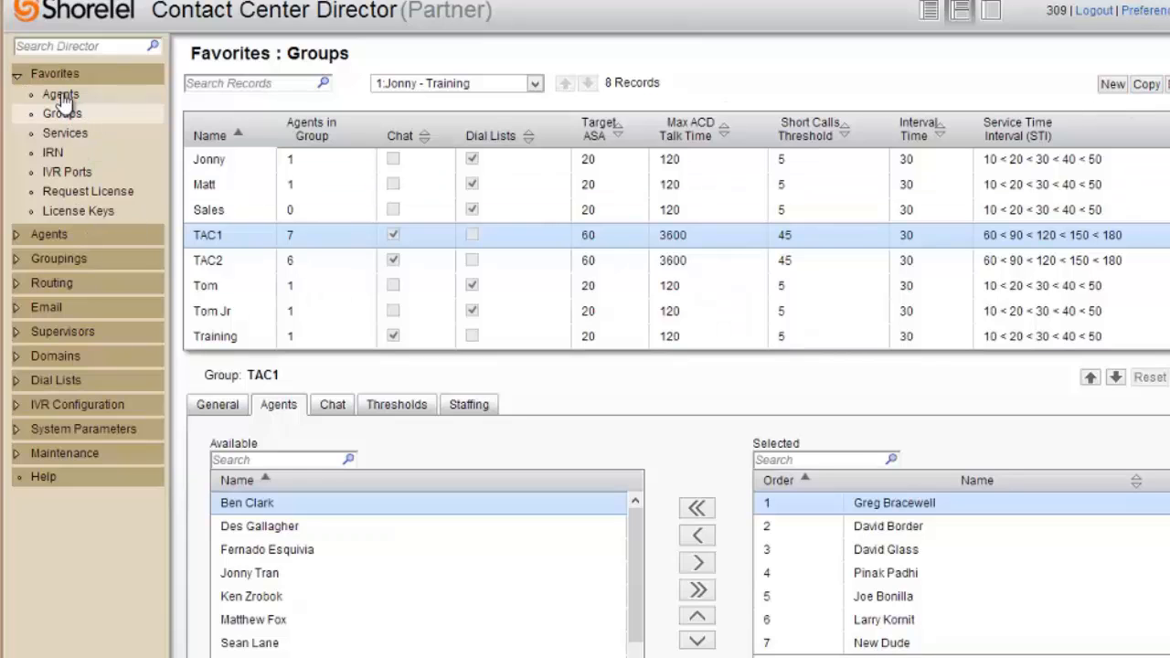
pyautogui.click(61, 95)
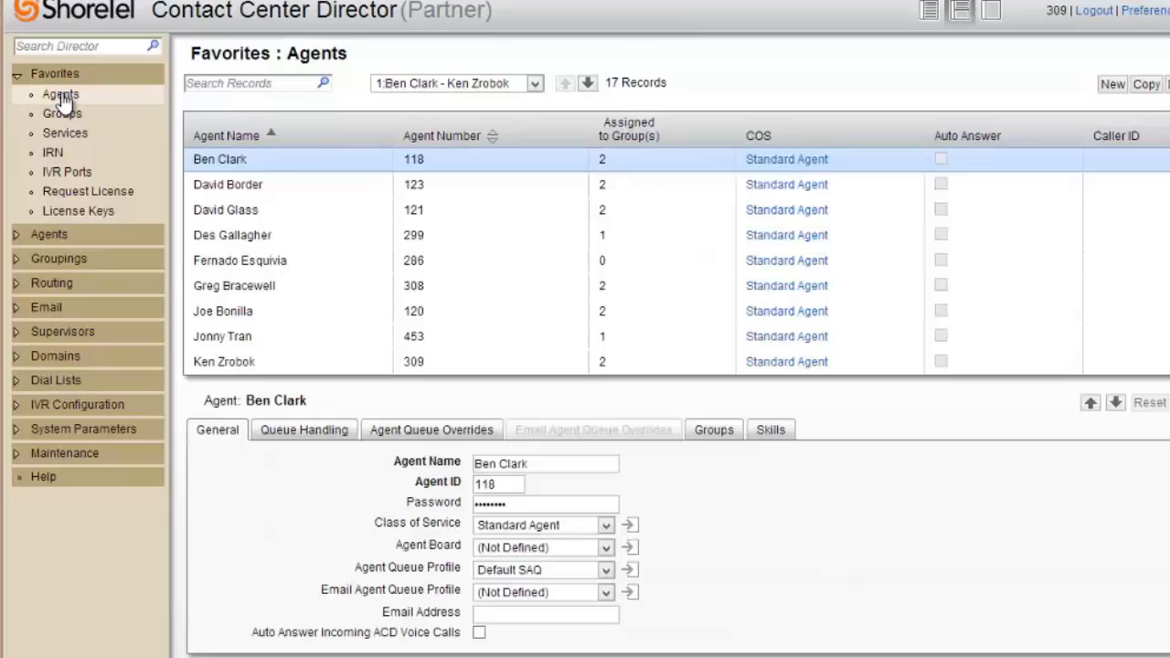